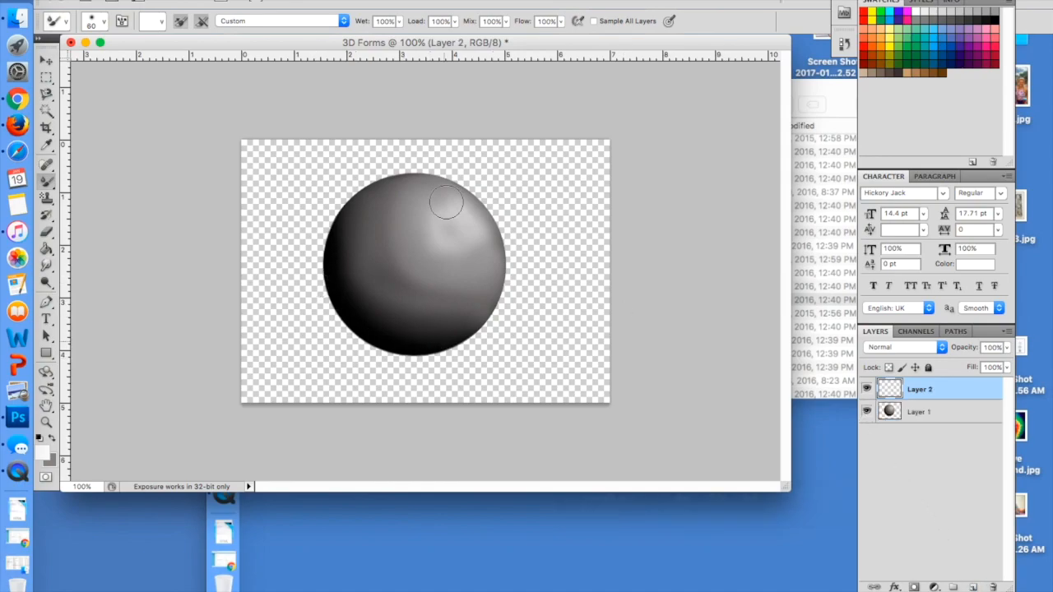
Step: Hide the grey sphere on Layer 1 and make the blank Layer 2 active
left_click(918, 411)
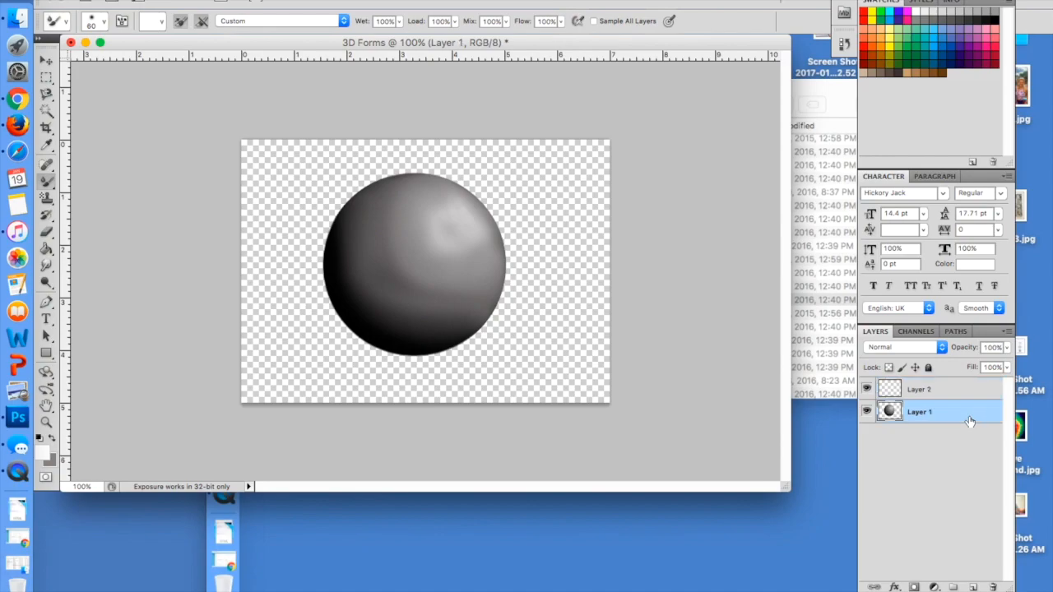
left_click(866, 413)
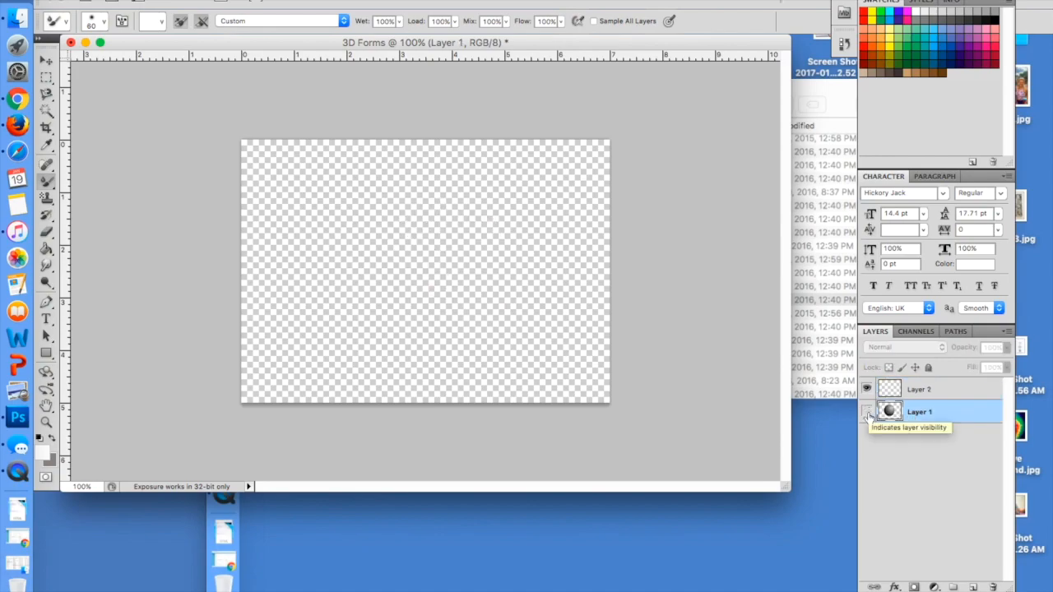
left_click(866, 412)
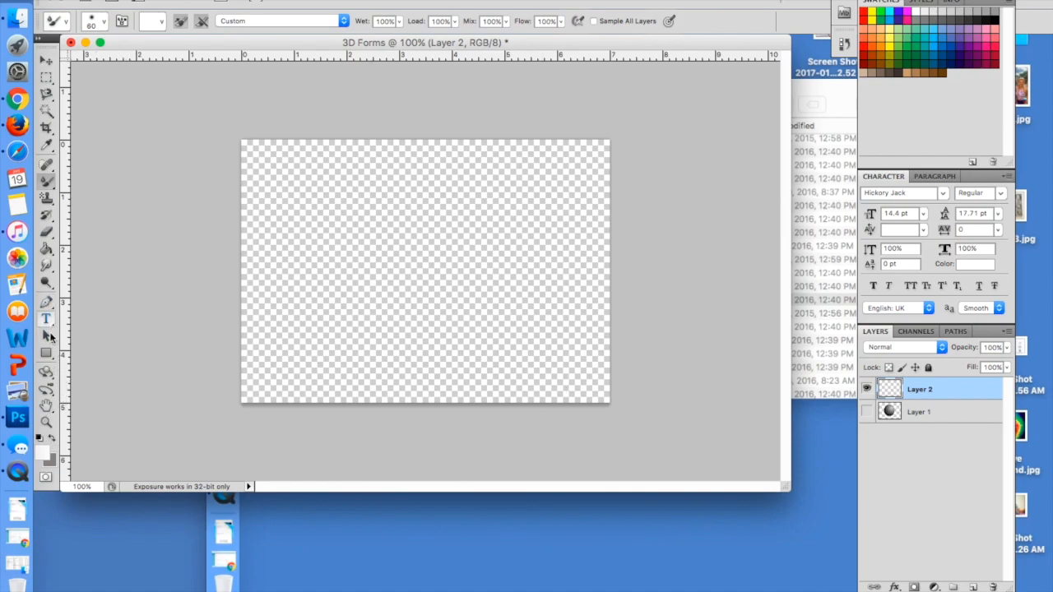
Step: Draw a wide, flat blue ellipse near the bottom of the canvas with the Ellipse Tool
left_click(46, 352)
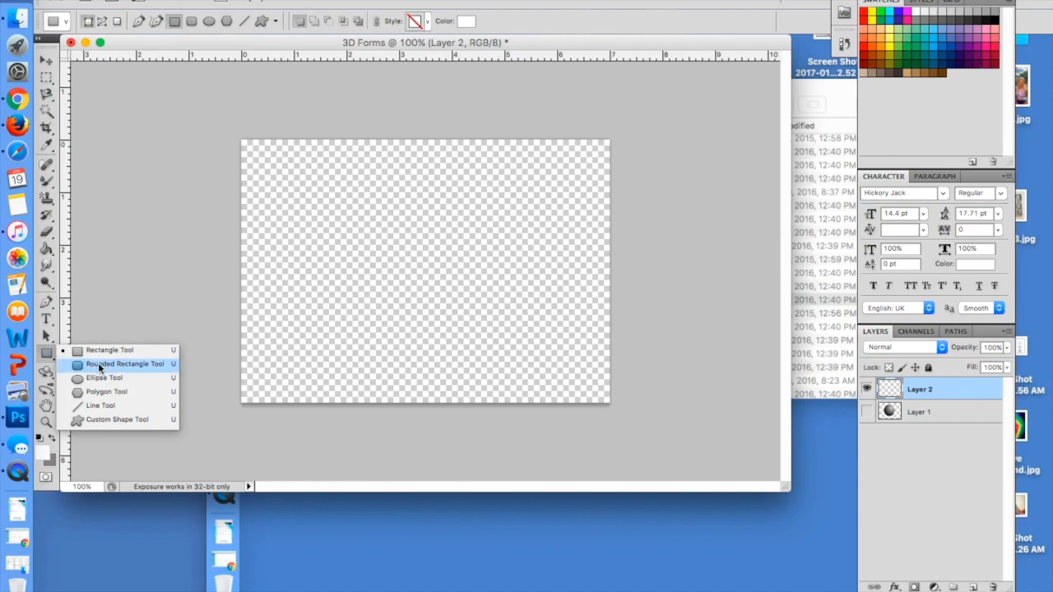
mouse_move(103, 378)
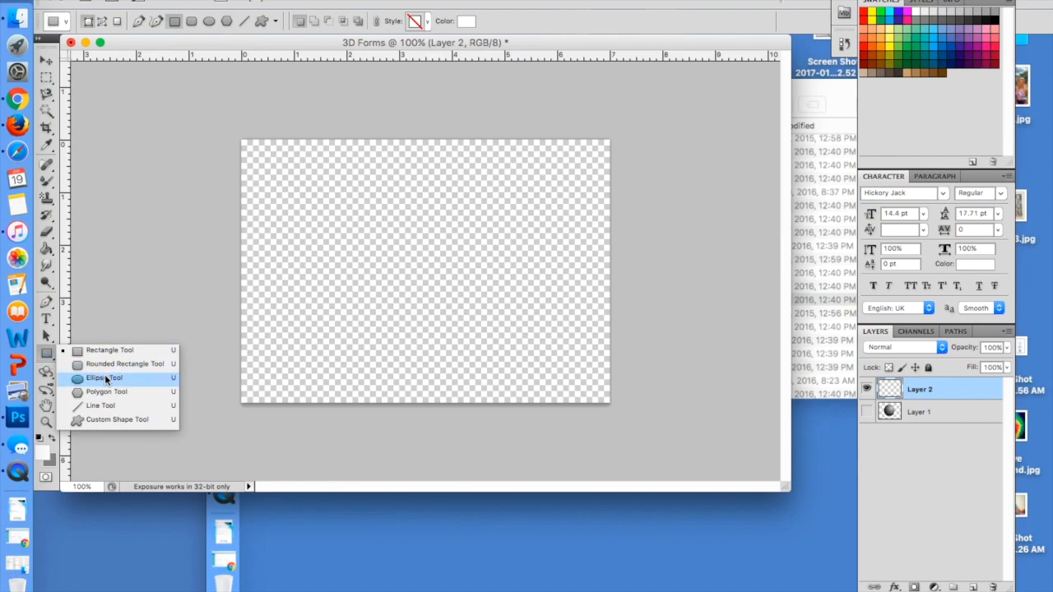
left_click(104, 377)
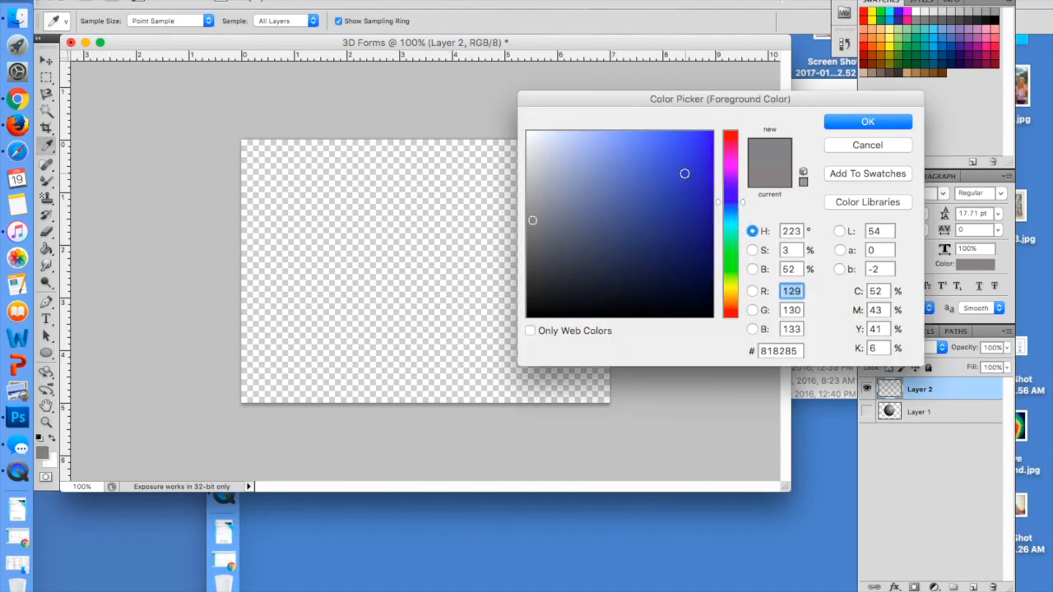
left_click(867, 122)
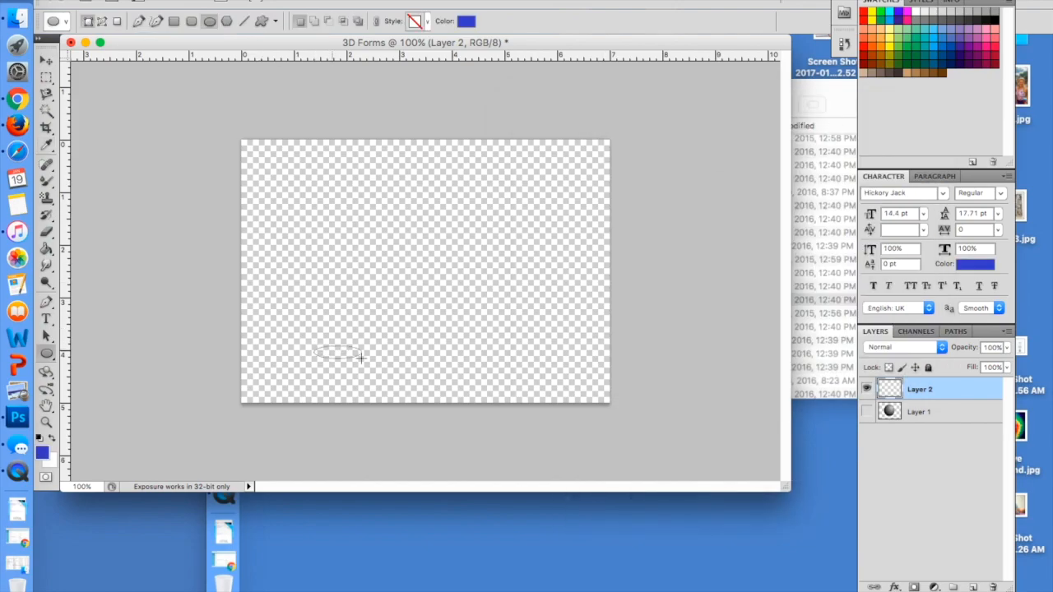
left_click_drag(337, 354, 451, 376)
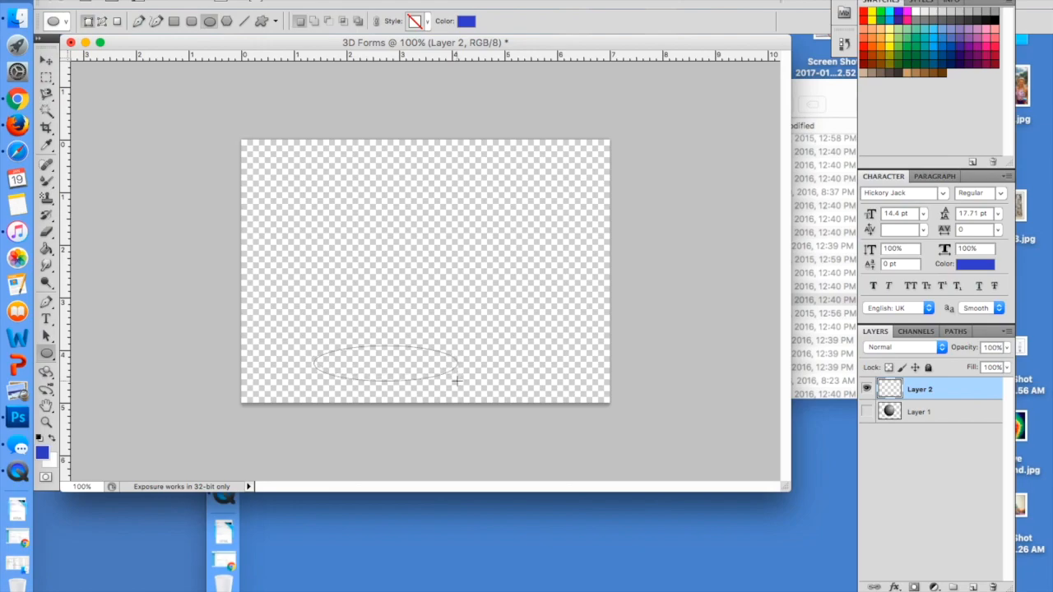
left_click_drag(312, 358, 456, 383)
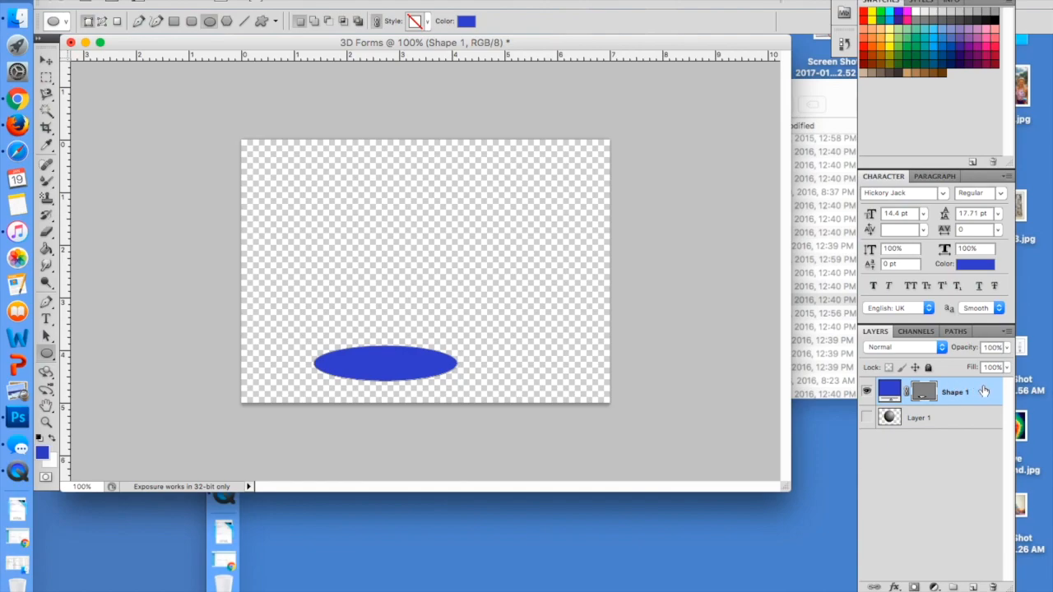
Step: Rasterize the ellipse shape layer and rename the sphere layer 'SPhere'
right_click(955, 392)
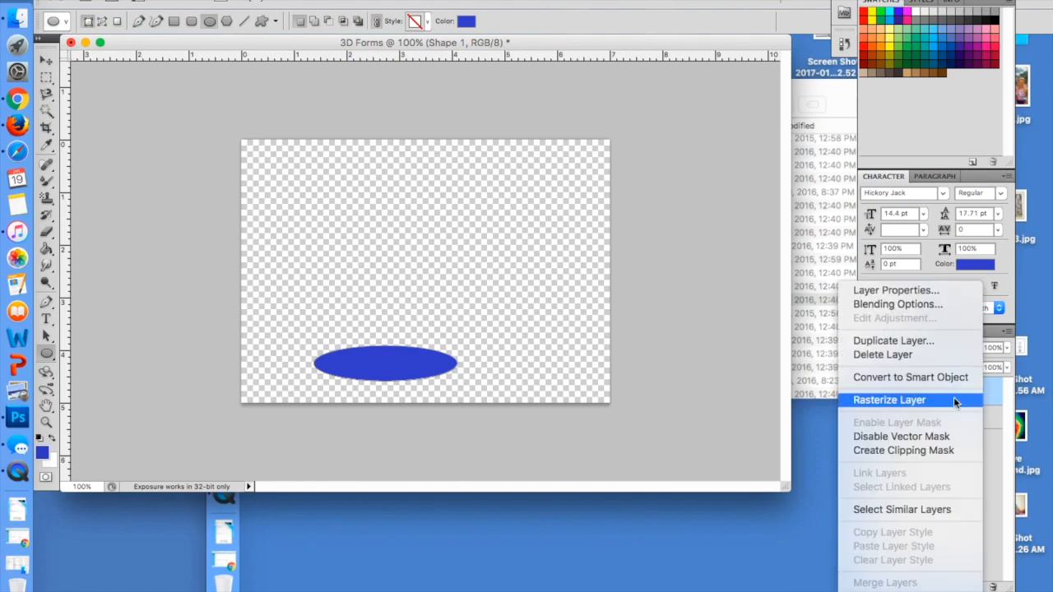
left_click(889, 400)
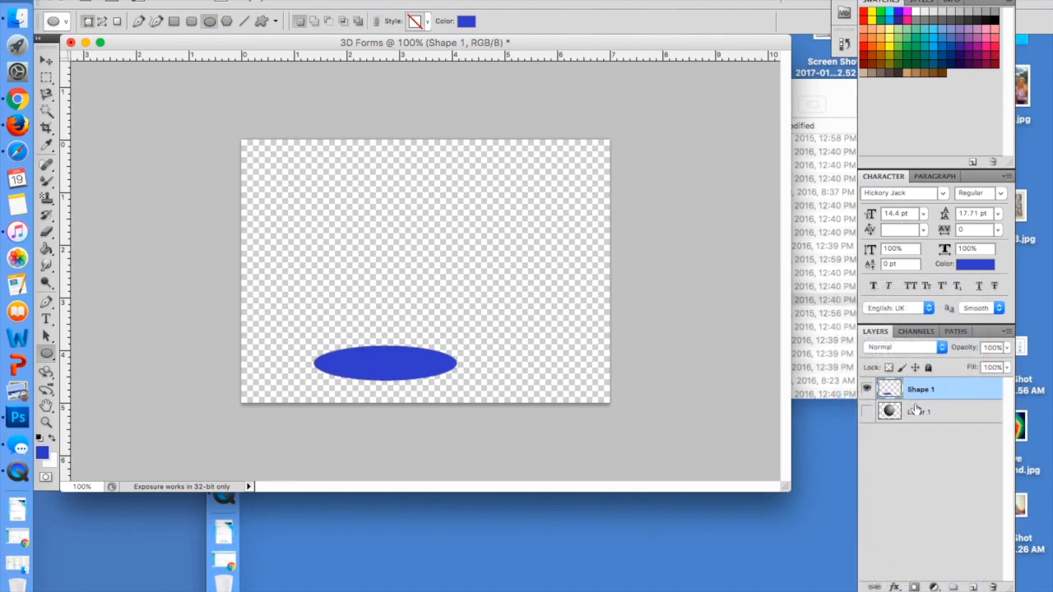
left_click(918, 411)
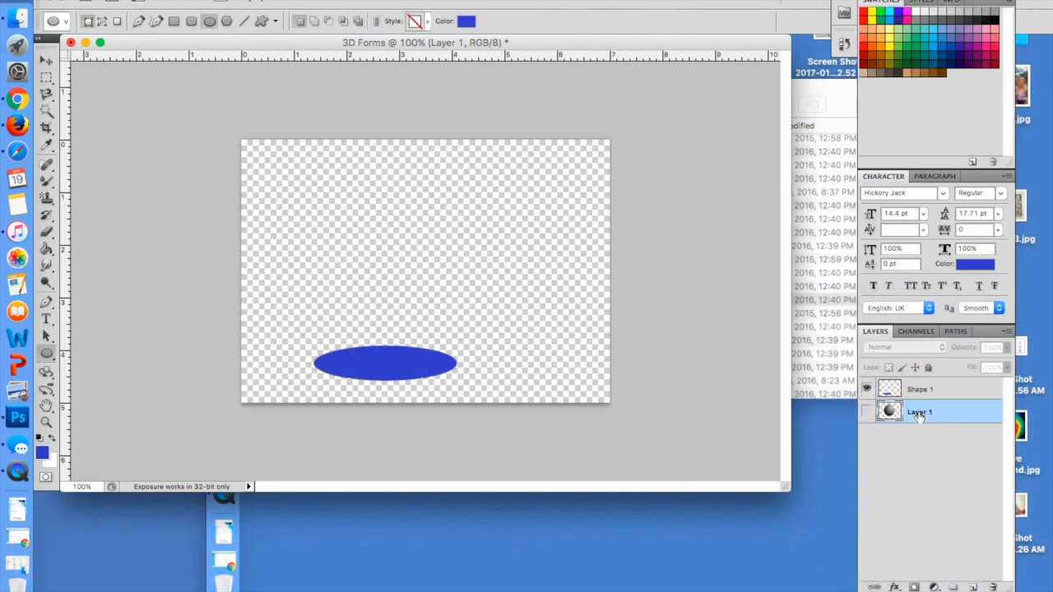
double_click(919, 411)
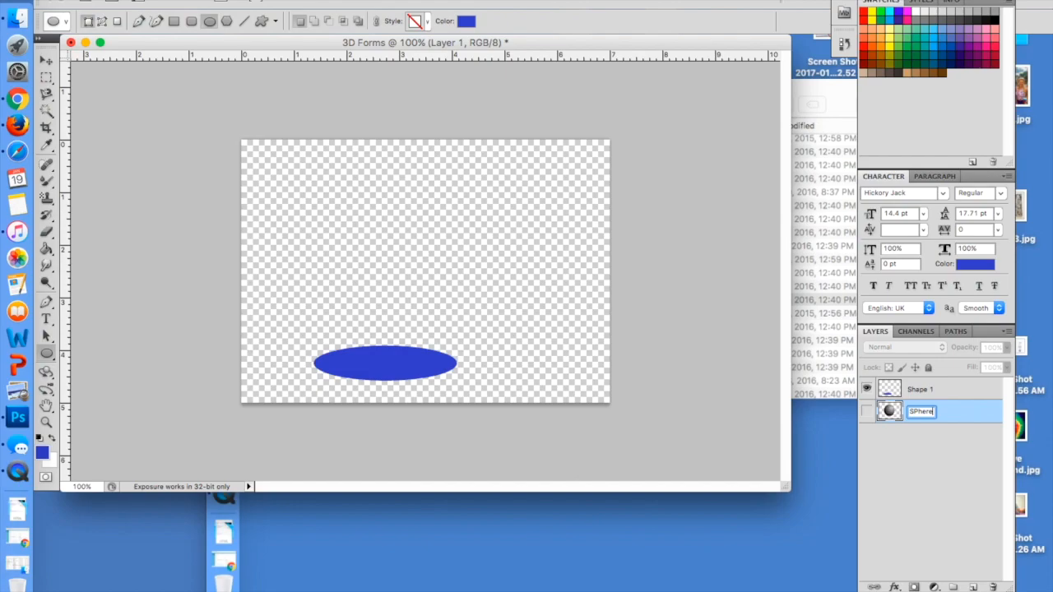
left_click(919, 389)
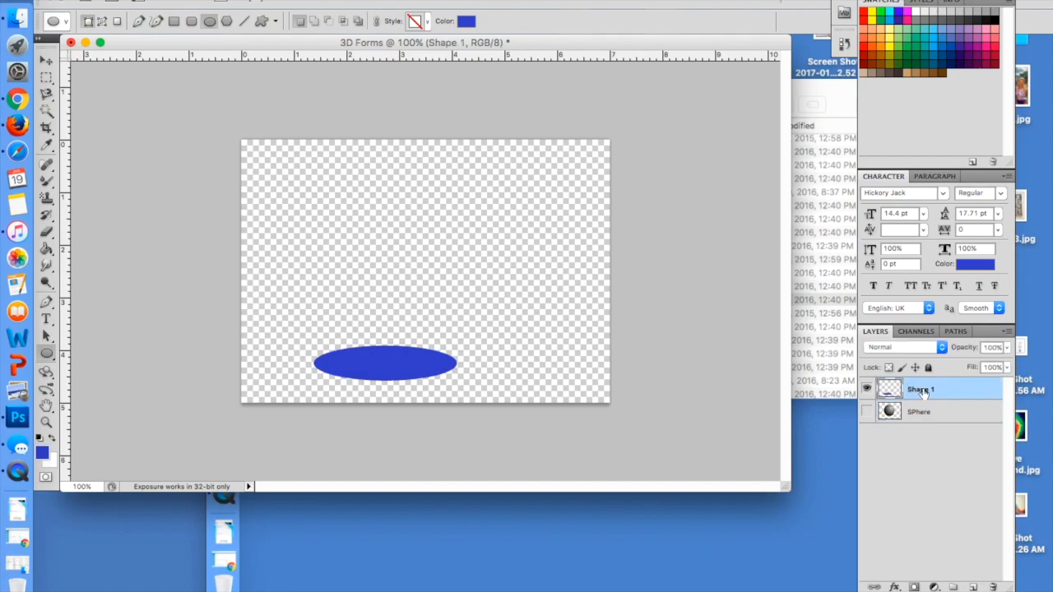
Step: Rename the rasterized ellipse layer 'Cylinder 1'
double_click(921, 389)
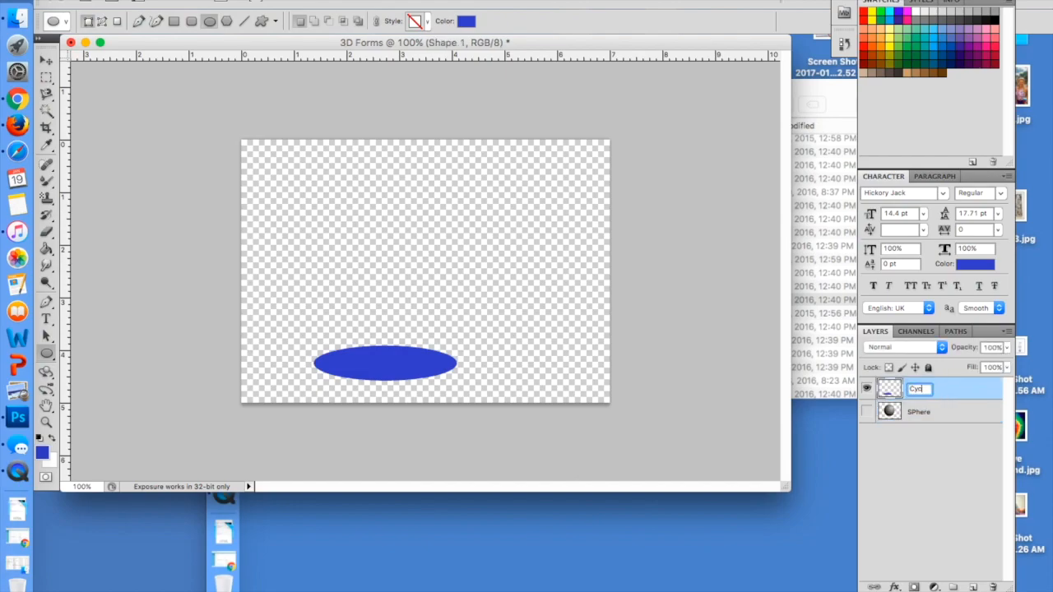
type("Cylinder 1")
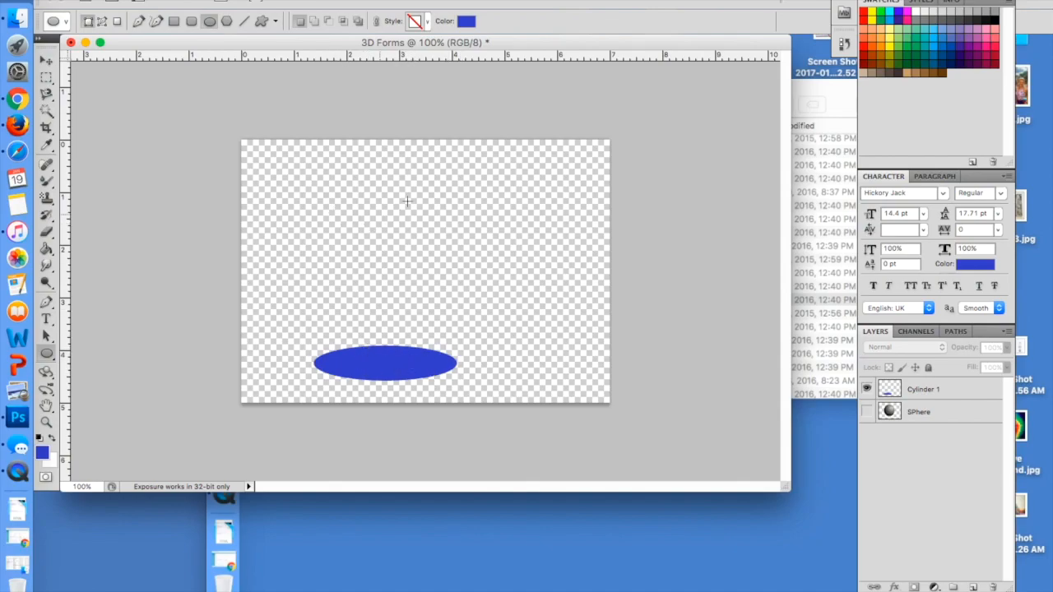
left_click(923, 389)
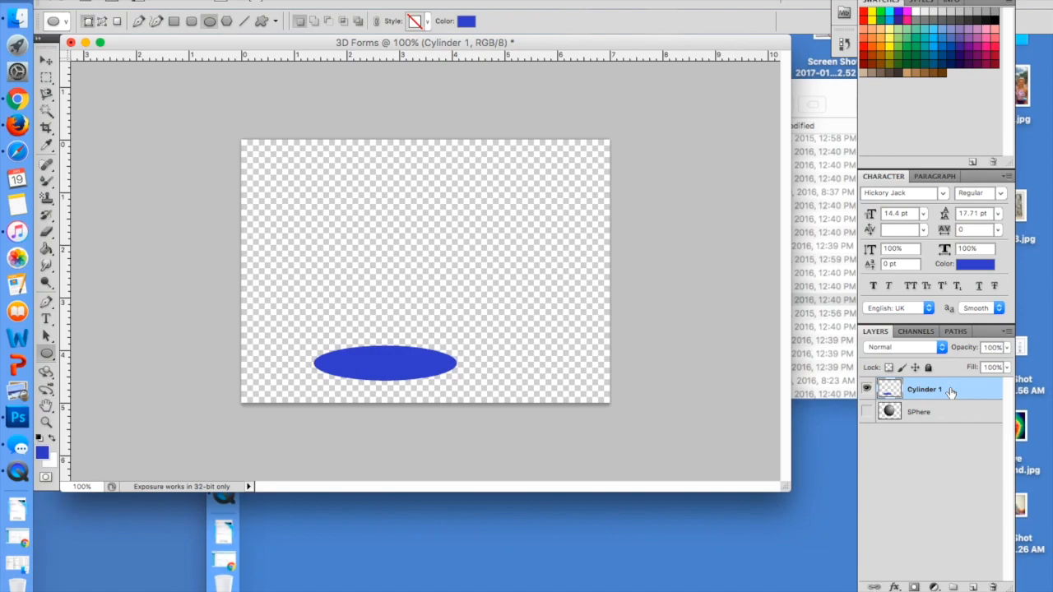
Step: Duplicate the Cylinder 1 layer to create 'Cylinder 1 copy'
right_click(924, 389)
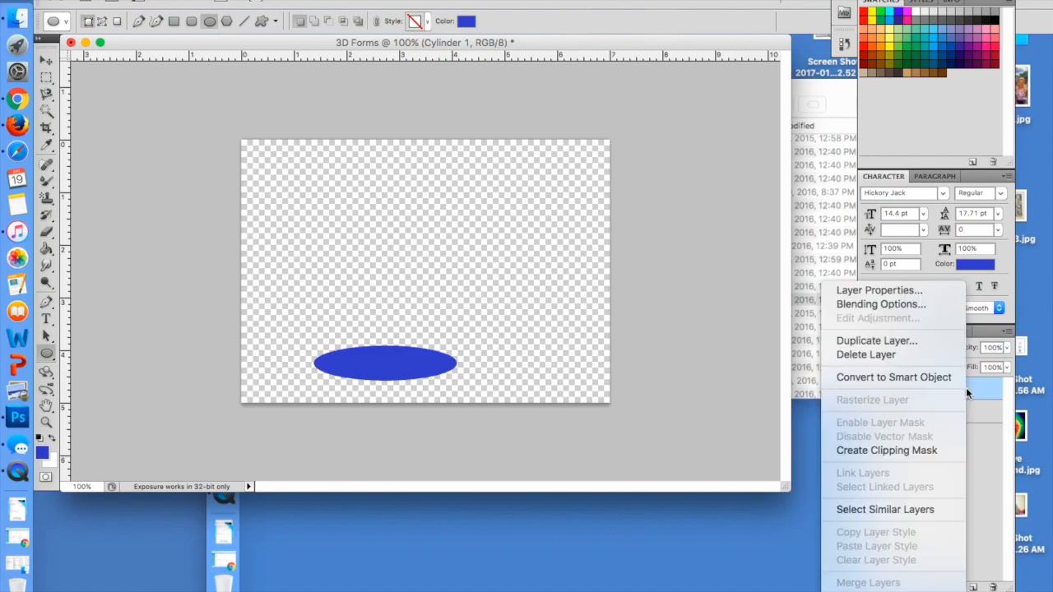
mouse_move(876, 340)
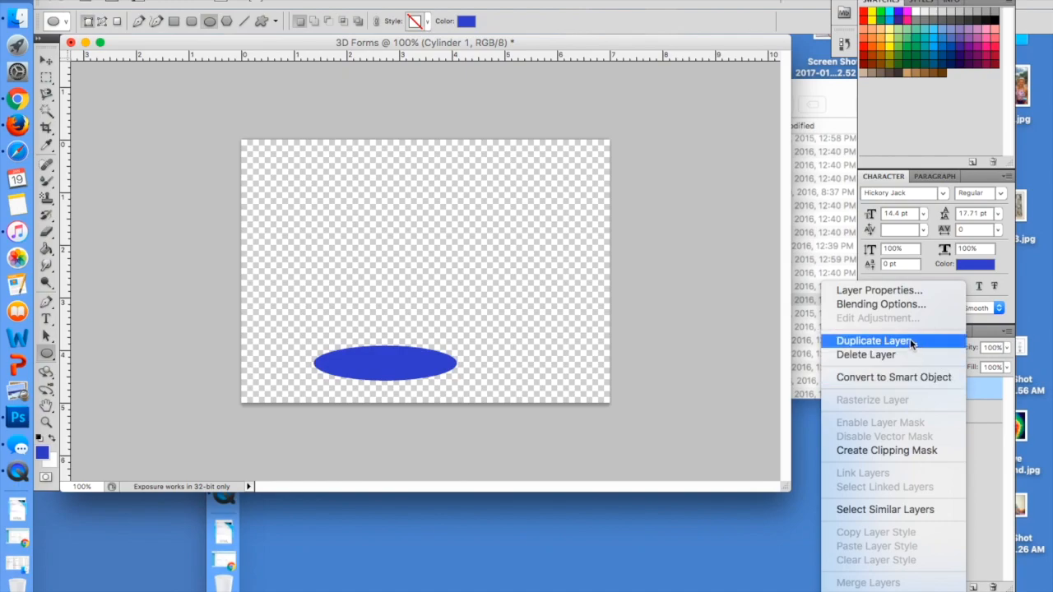
left_click(875, 340)
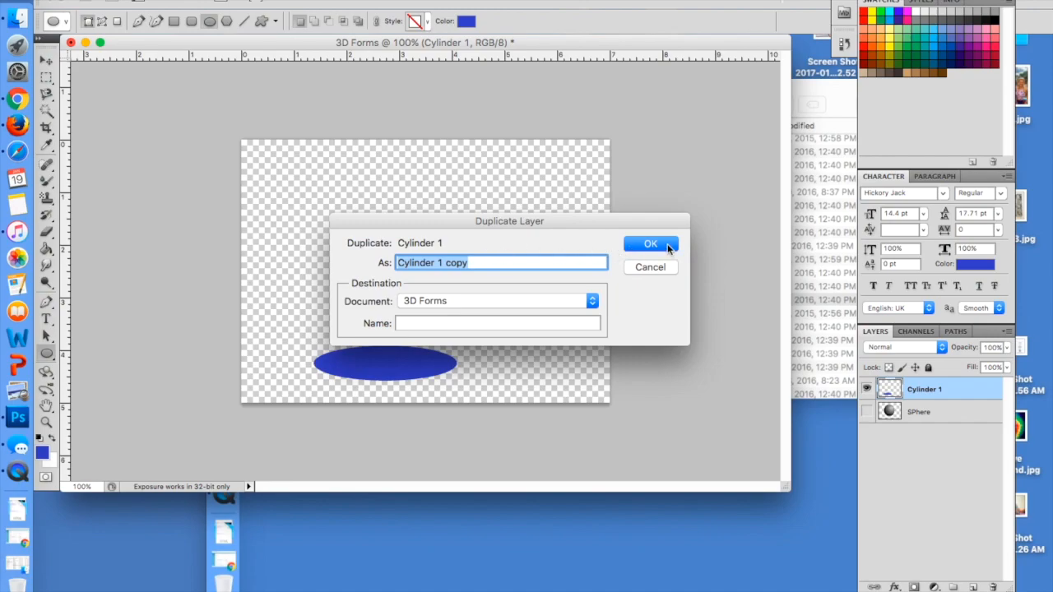
left_click(650, 243)
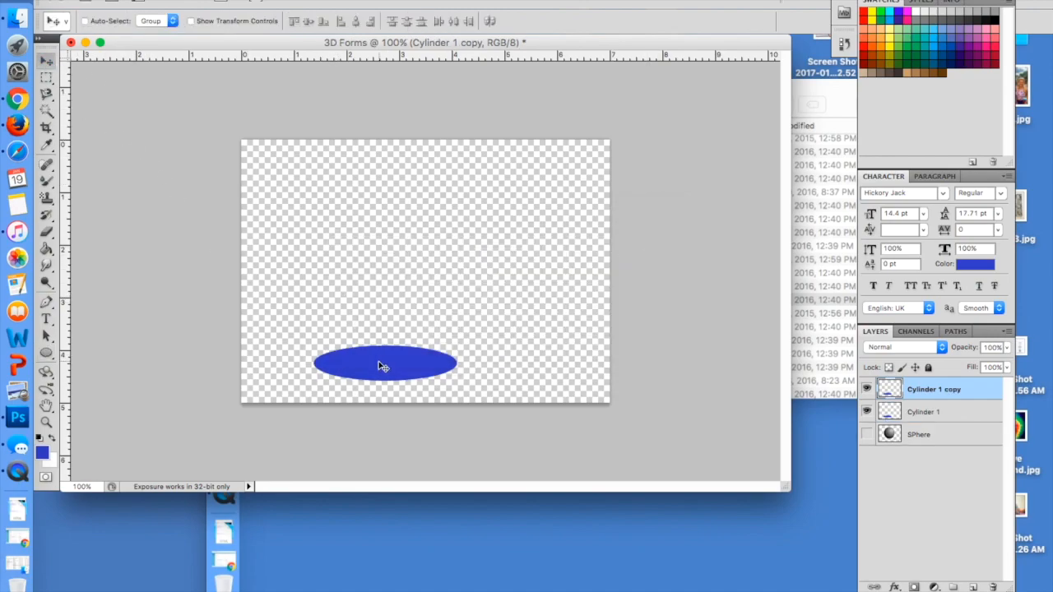
Step: Drag the copied ellipse up and align it squarely above the bottom oval, toggling View Extras
left_click_drag(383, 366, 382, 279)
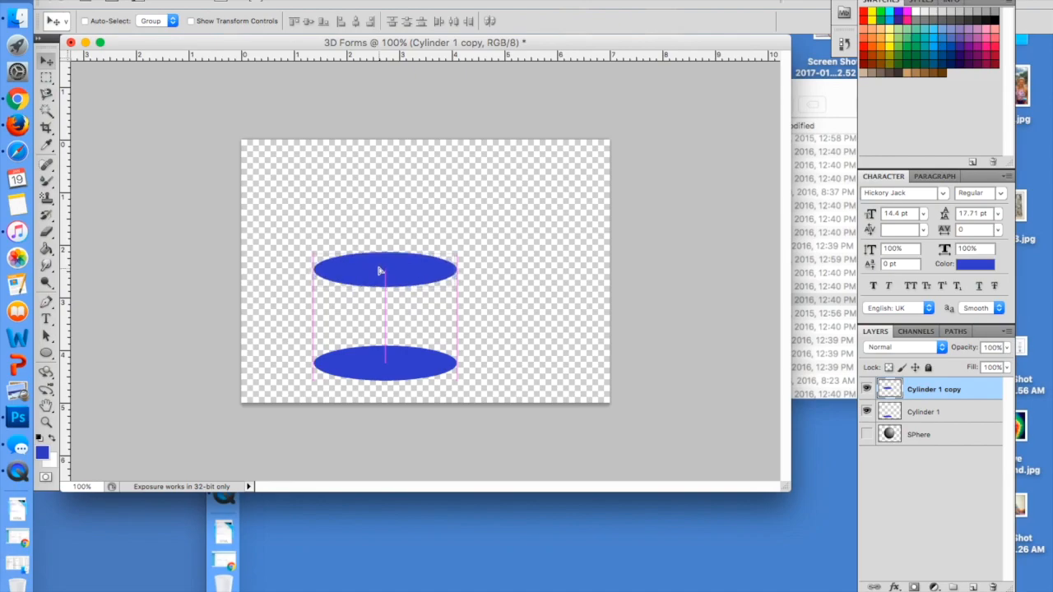
left_click_drag(382, 270, 379, 254)
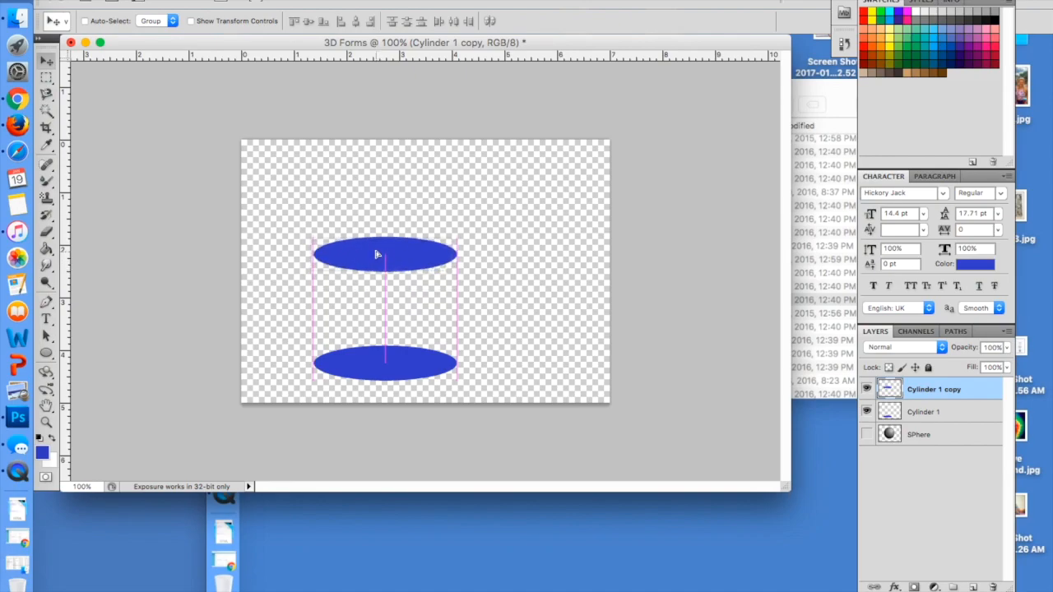
left_click_drag(383, 255, 402, 244)
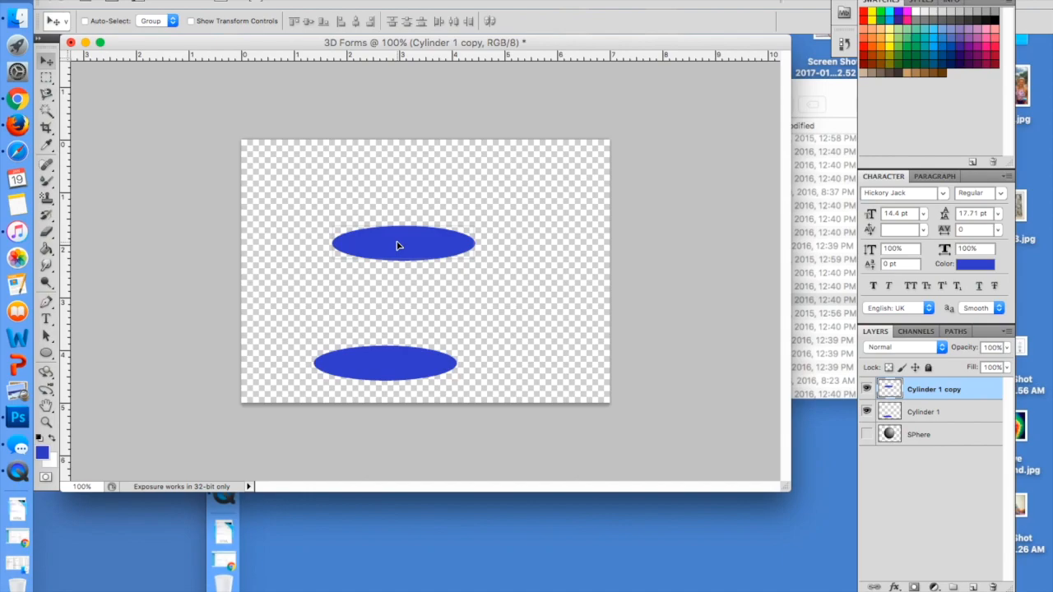
left_click_drag(403, 243, 384, 244)
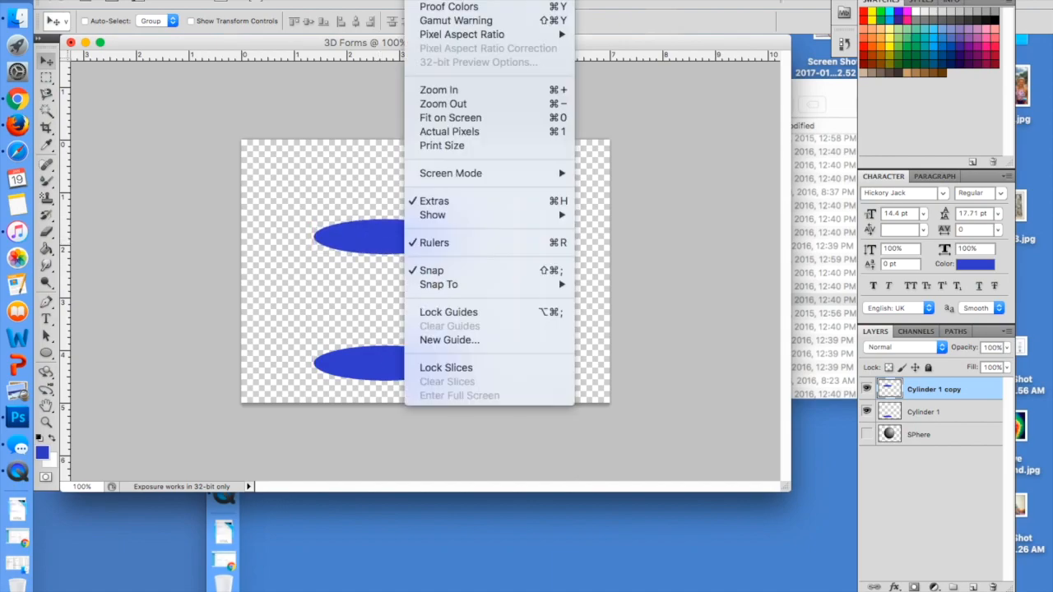
mouse_move(433, 214)
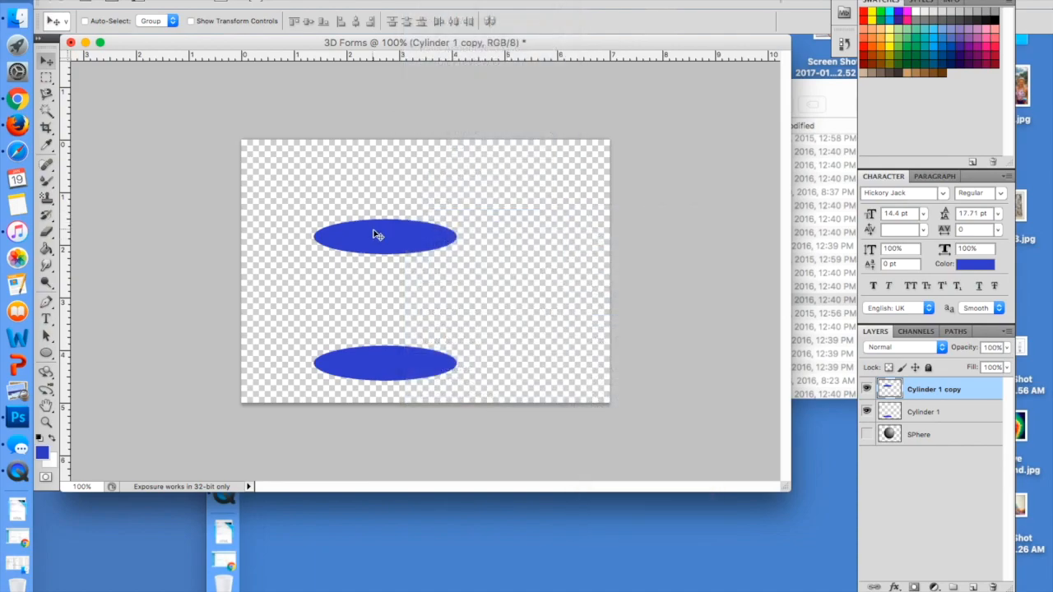
left_click_drag(382, 234, 385, 245)
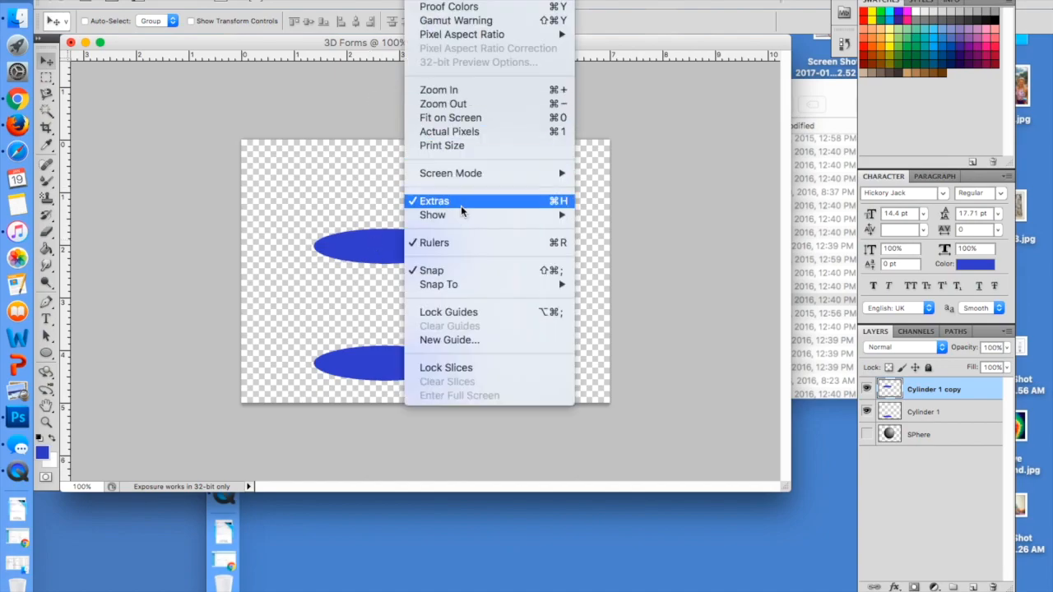
left_click(434, 201)
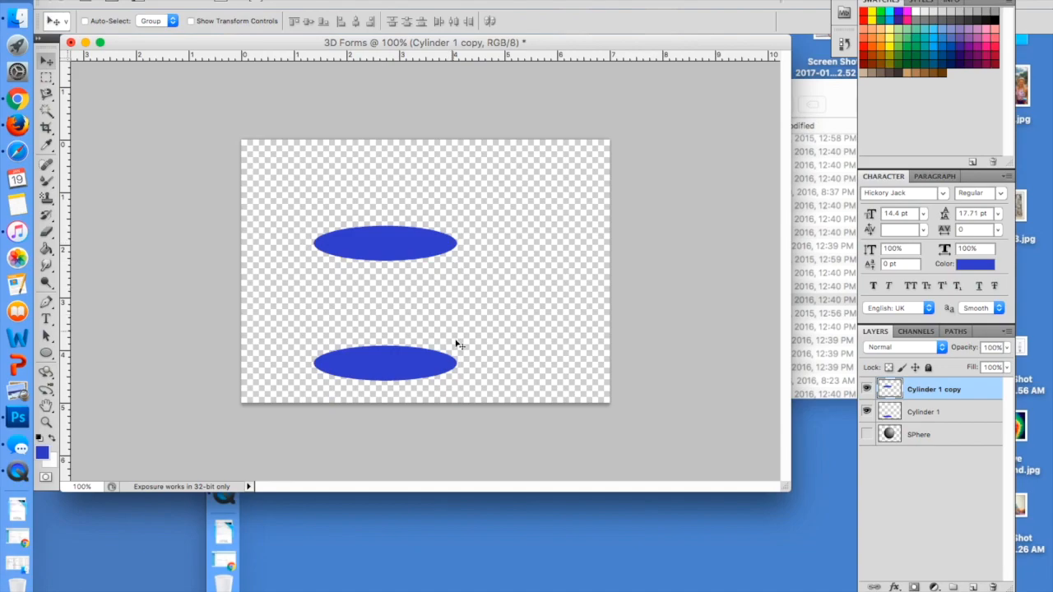
mouse_move(460, 363)
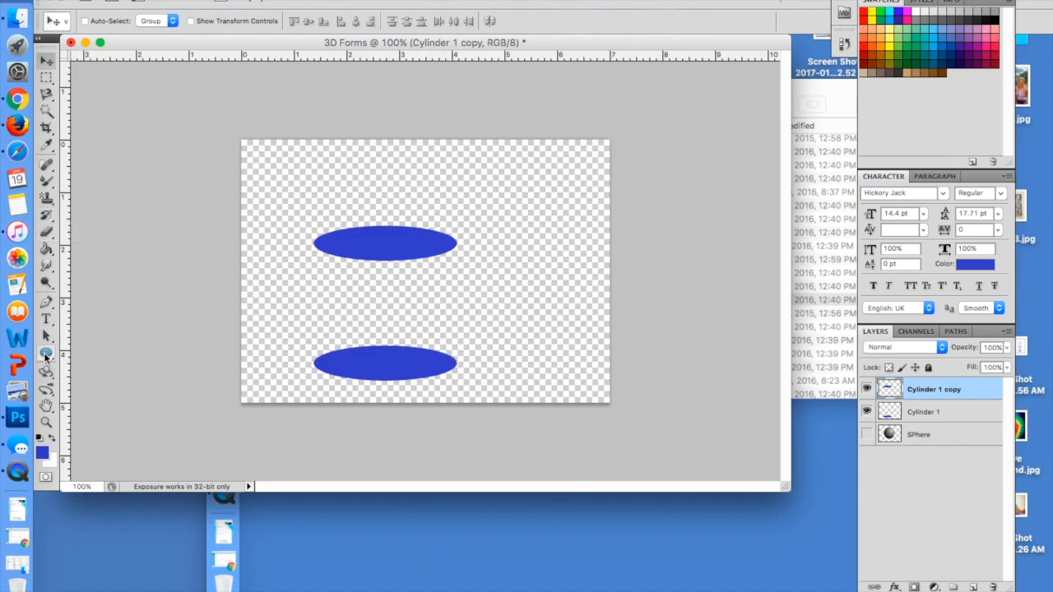
Step: Draw vertical blue side lines joining the left and right ends of both ovals
left_click(46, 353)
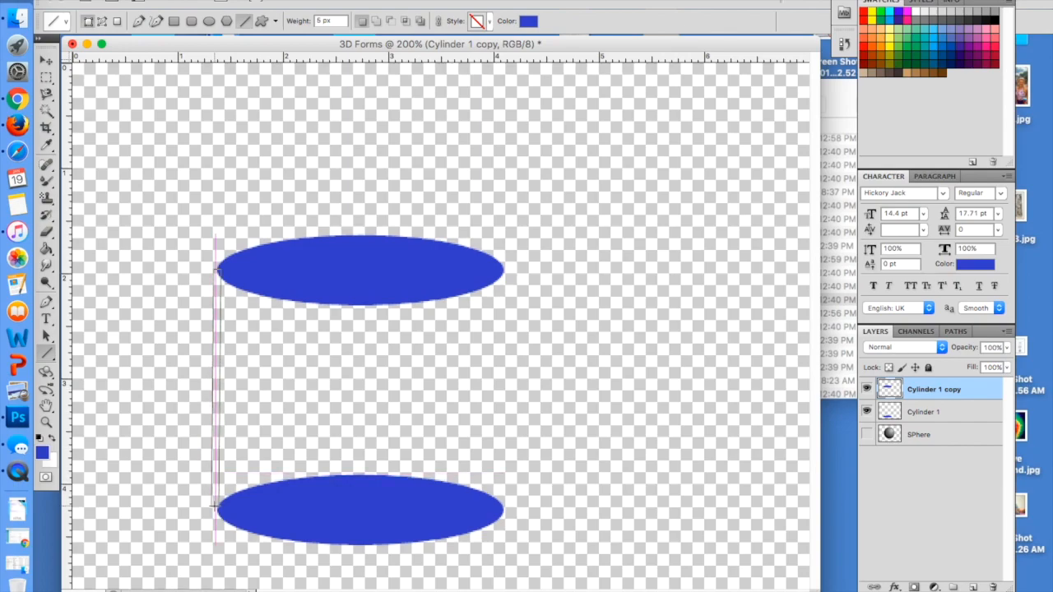
left_click_drag(215, 512, 358, 511)
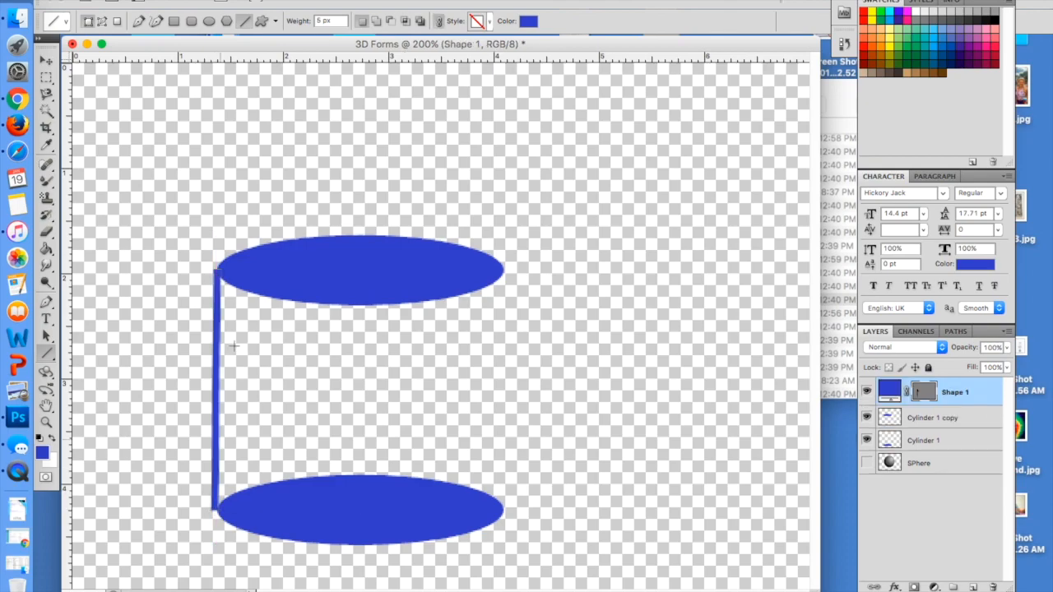
mouse_move(226, 271)
type("3")
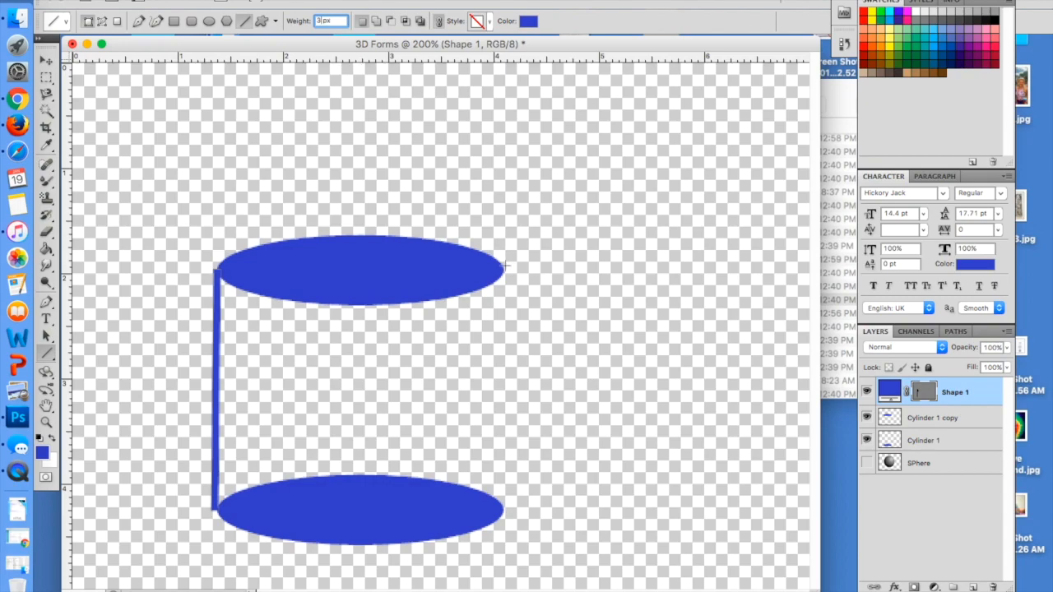
left_click_drag(504, 265, 505, 409)
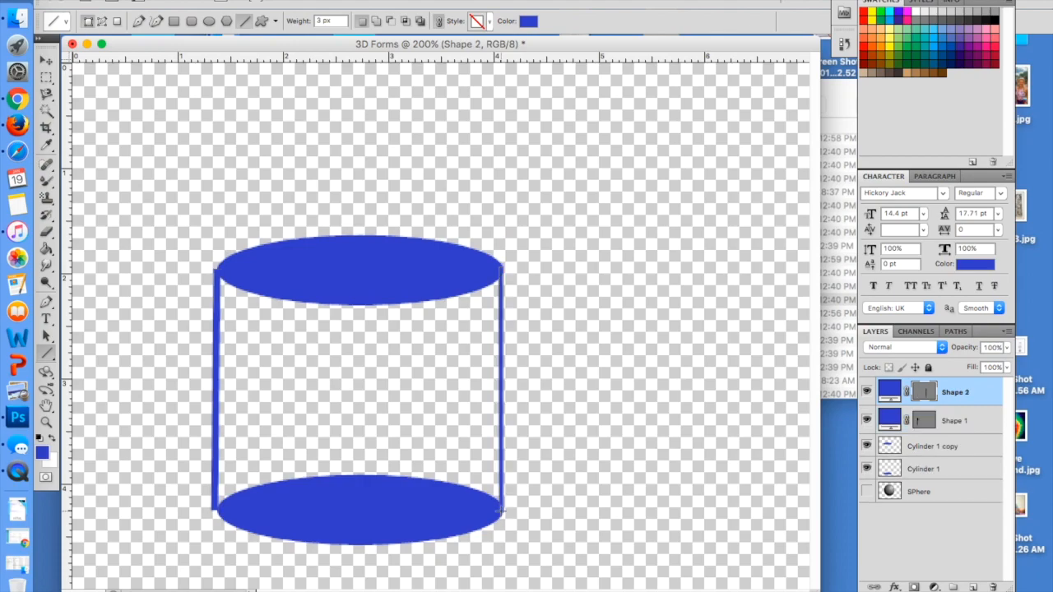
mouse_move(18, 55)
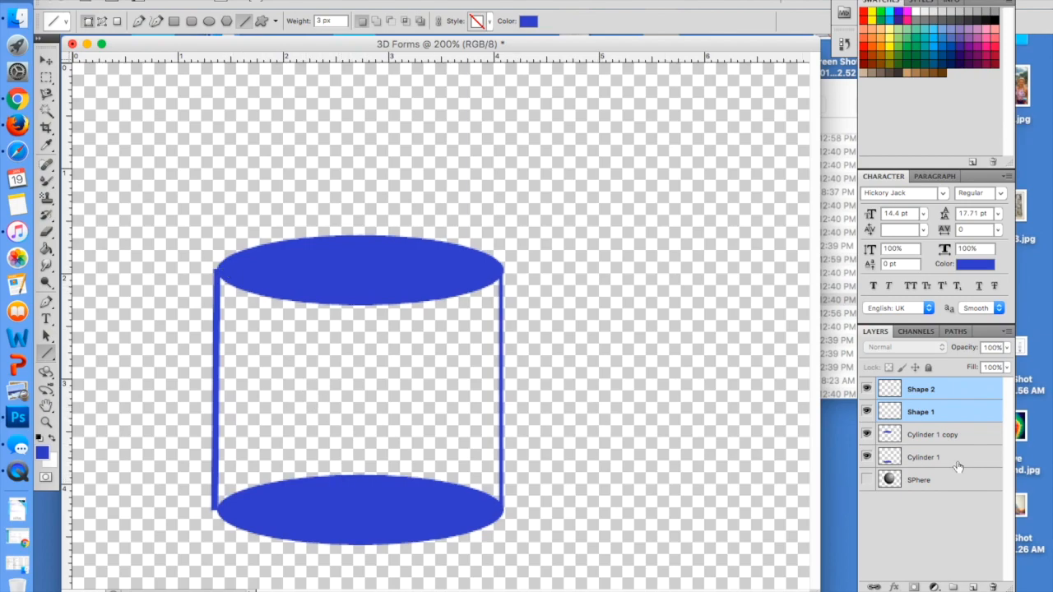
Step: Select the rasterized Shape 1 layer, then the Shape 2 layer
left_click(922, 412)
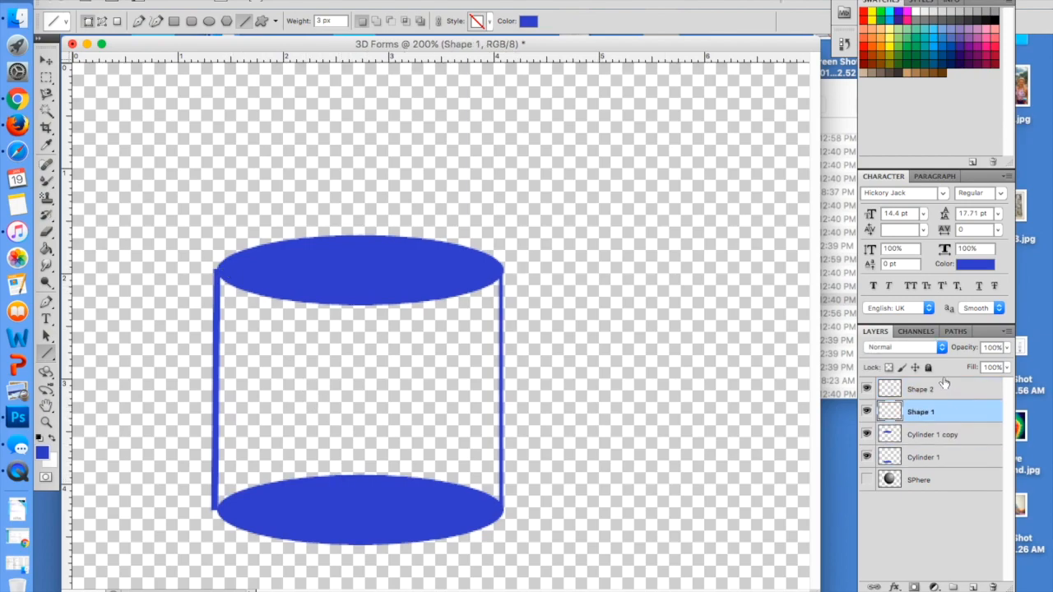
left_click(922, 389)
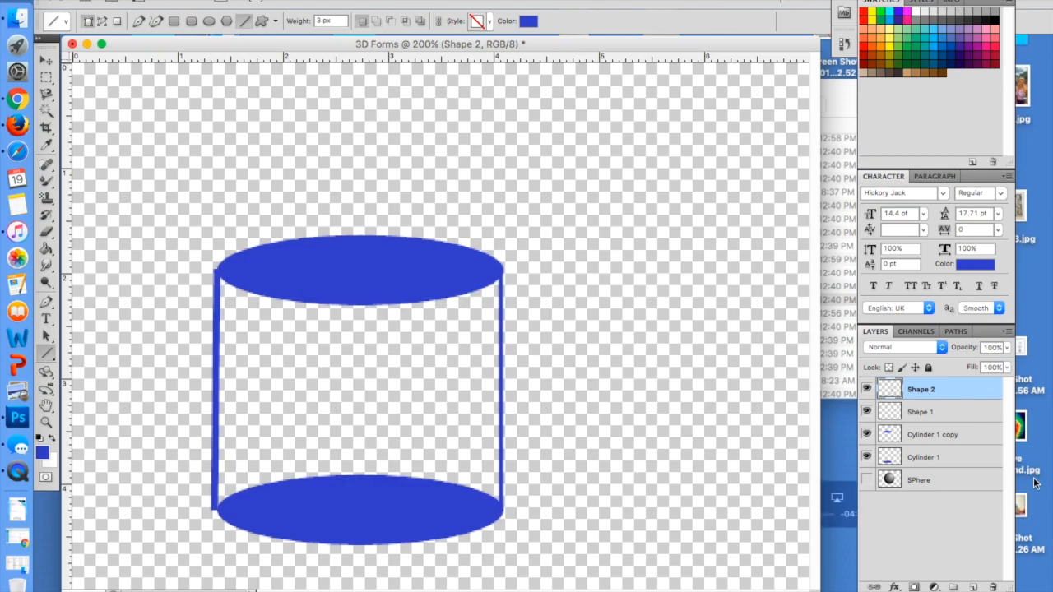
mouse_move(971, 459)
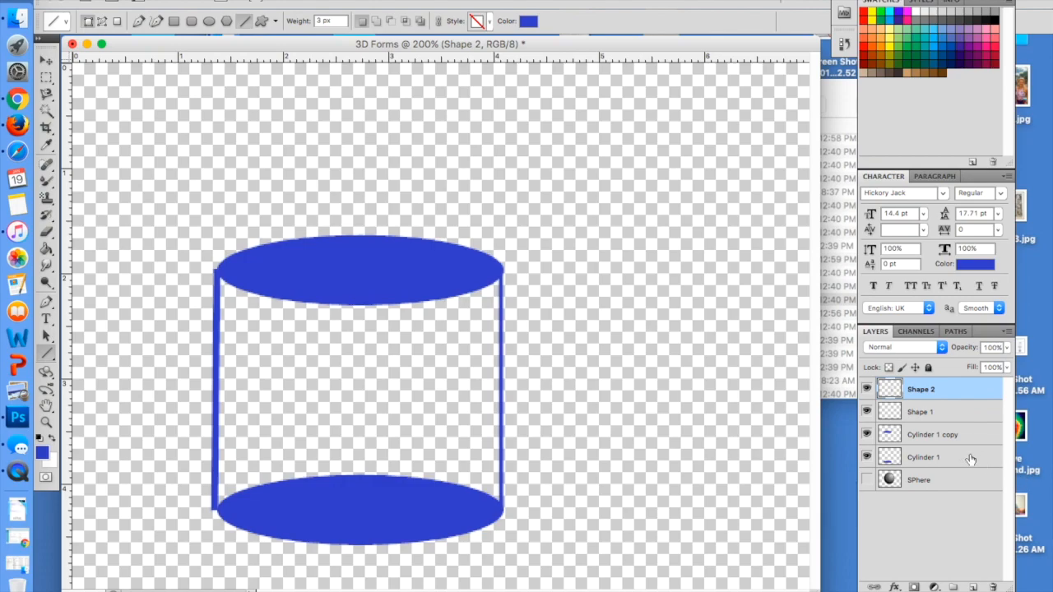
Step: Merge Shape 2, Shape 1, Cylinder 1 copy and Cylinder 1 into one layer
left_click(923, 456)
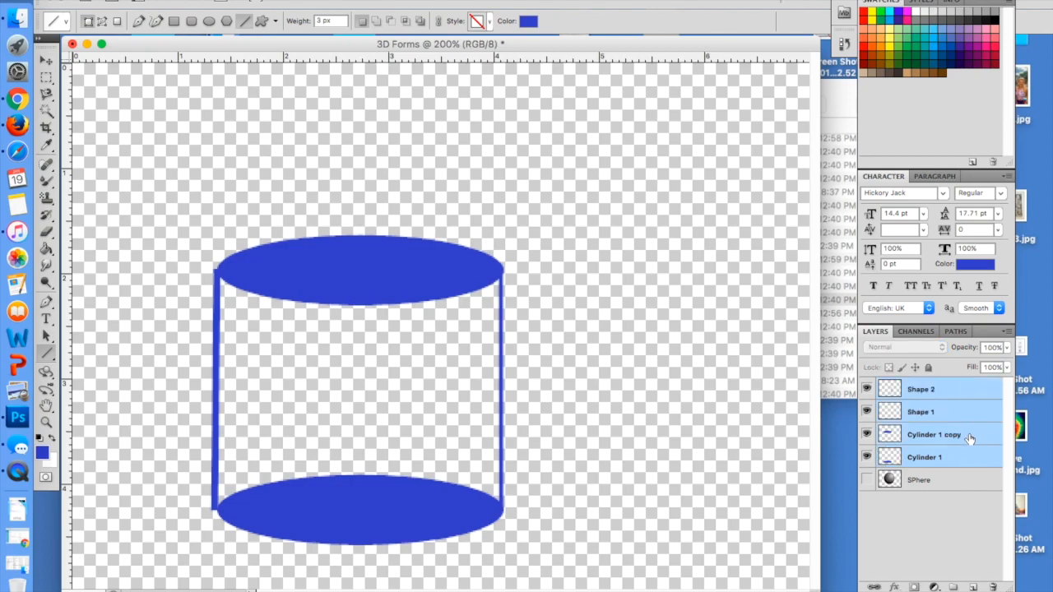
left_click(920, 389)
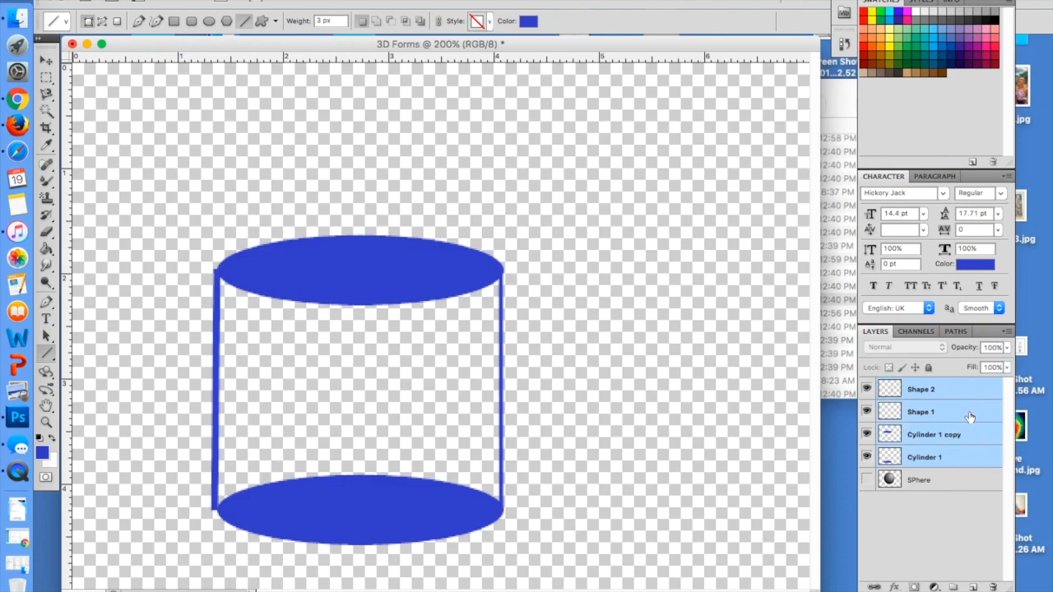
mouse_move(974, 415)
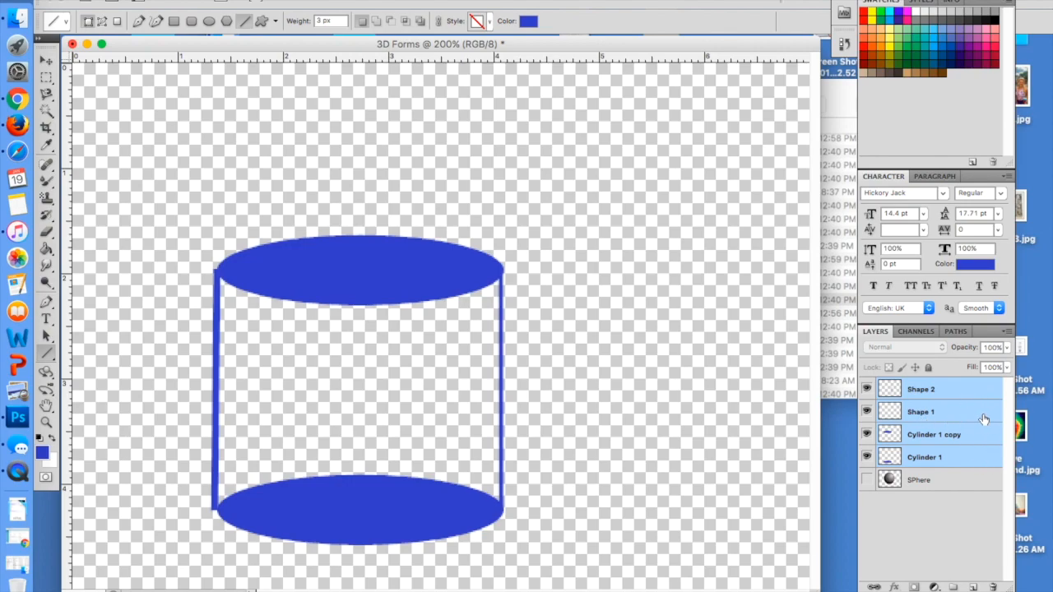
mouse_move(965, 413)
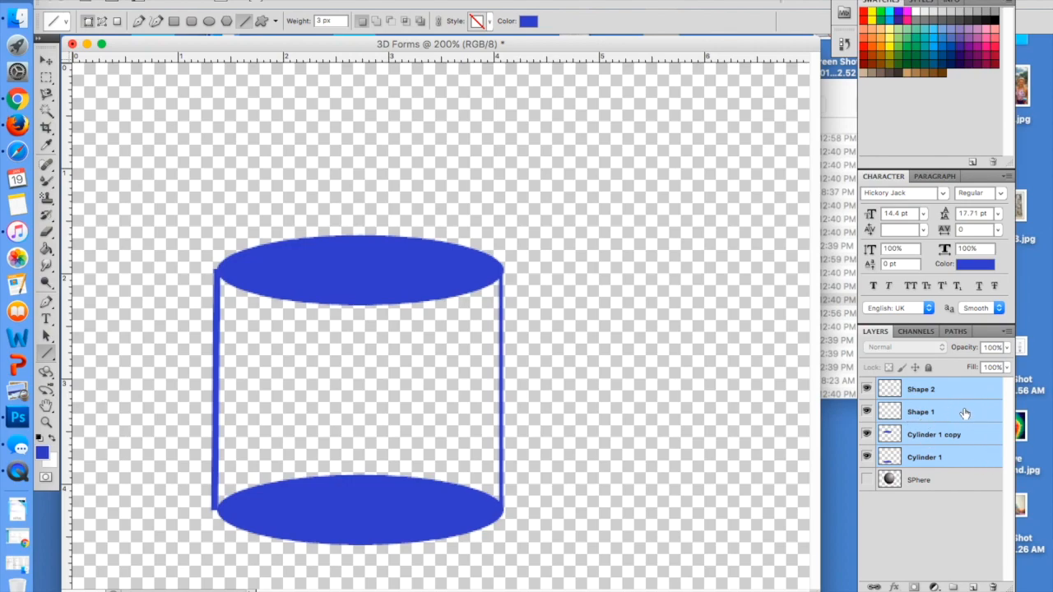
right_click(921, 411)
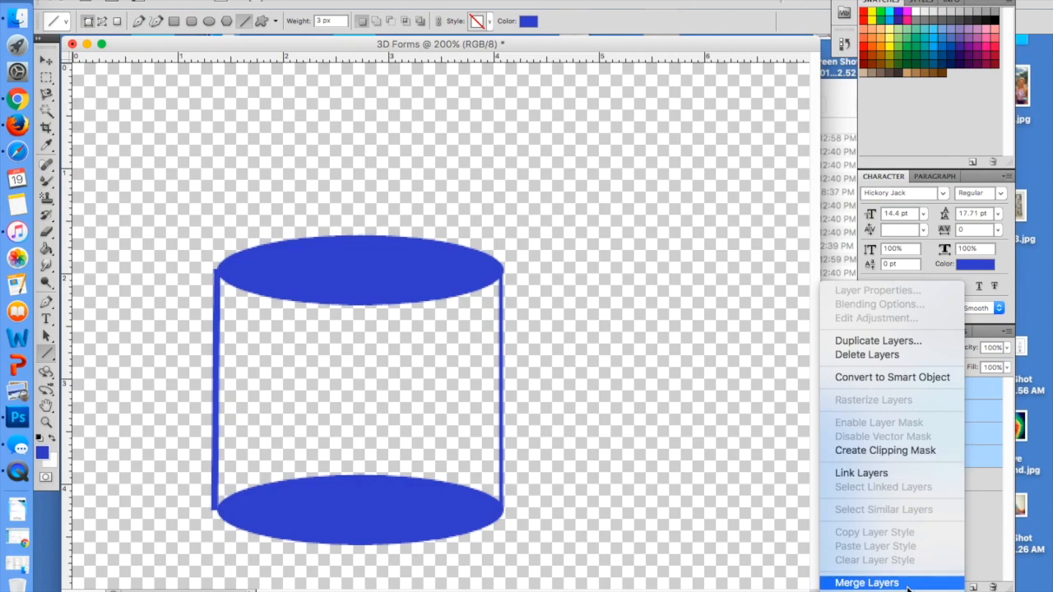
left_click(866, 583)
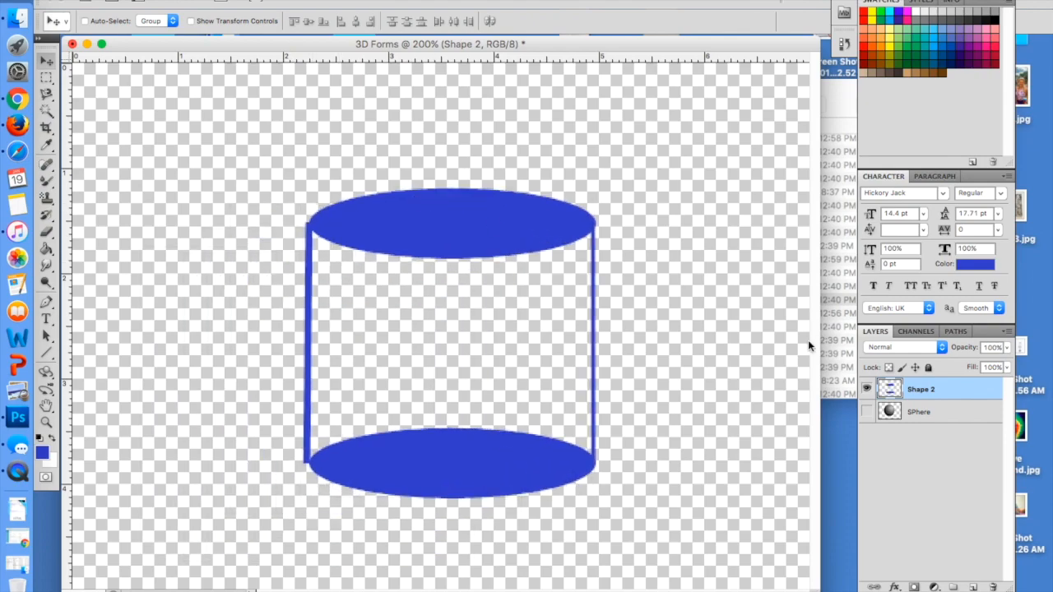
Step: Open the merged layer's name field to rename it Cylinder
double_click(921, 389)
type("Cylinder")
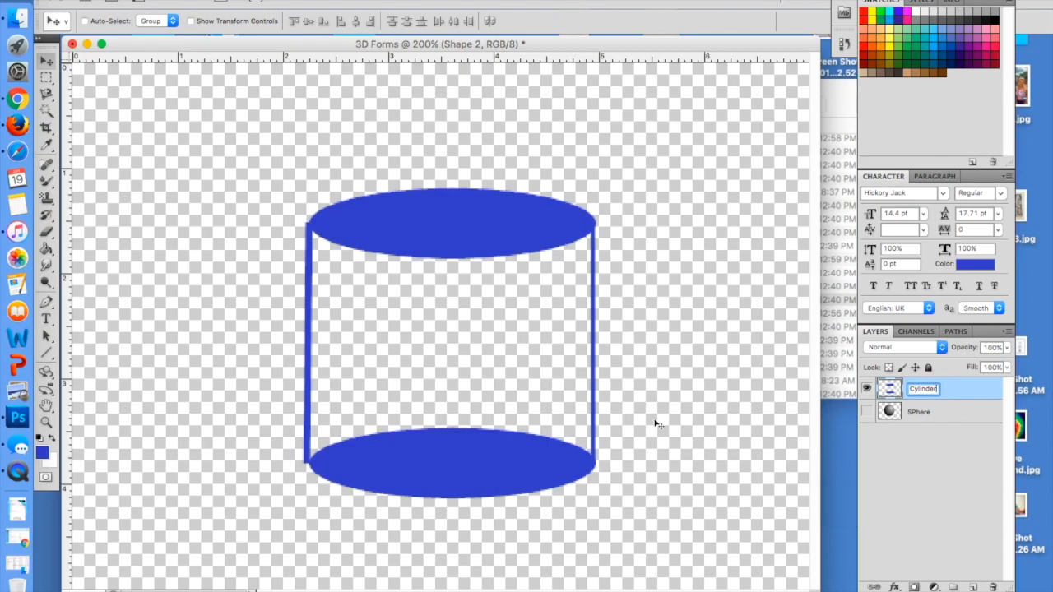
mouse_move(45, 62)
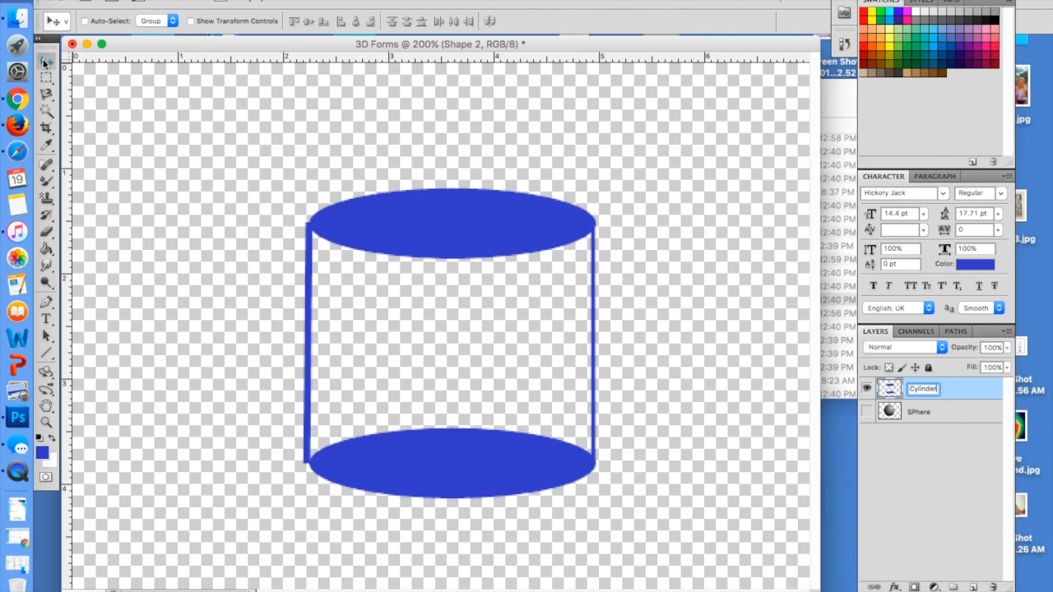
mouse_move(443, 203)
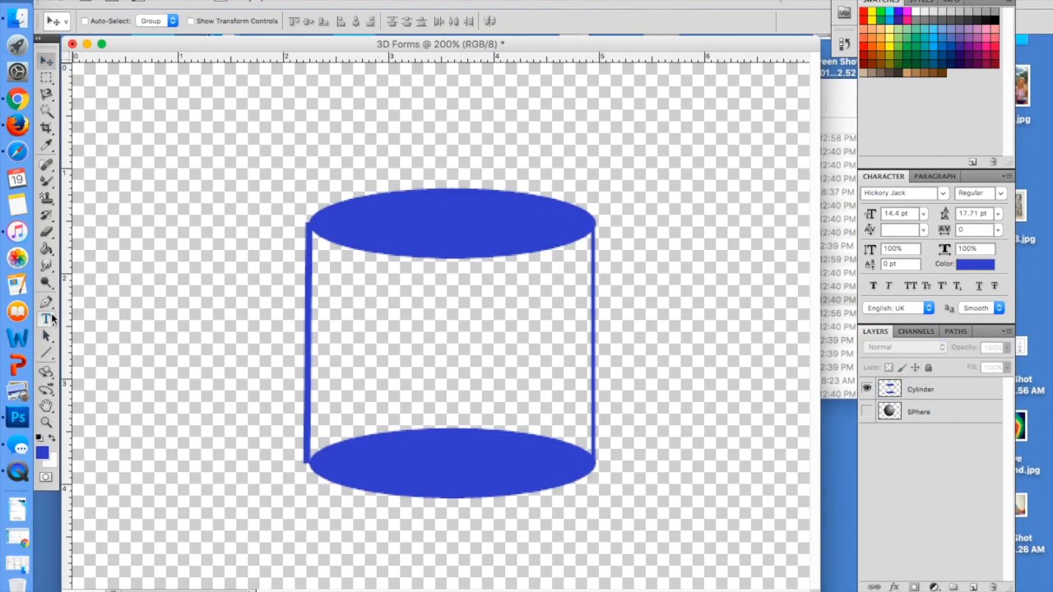
mouse_move(51, 436)
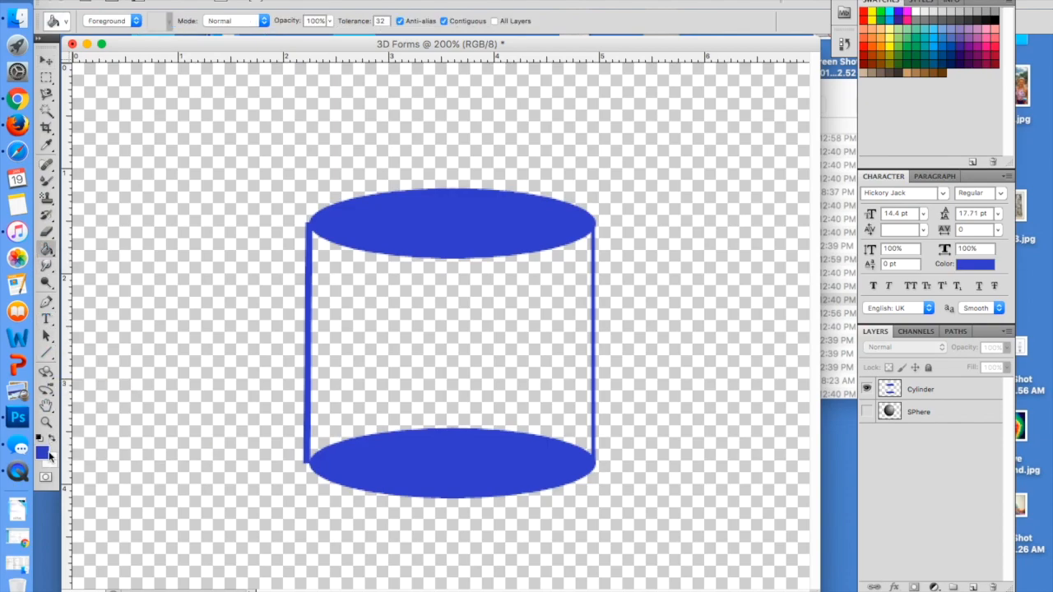
Step: Set a light blue foreground and fill the cylinder's body between the ovals
left_click(42, 451)
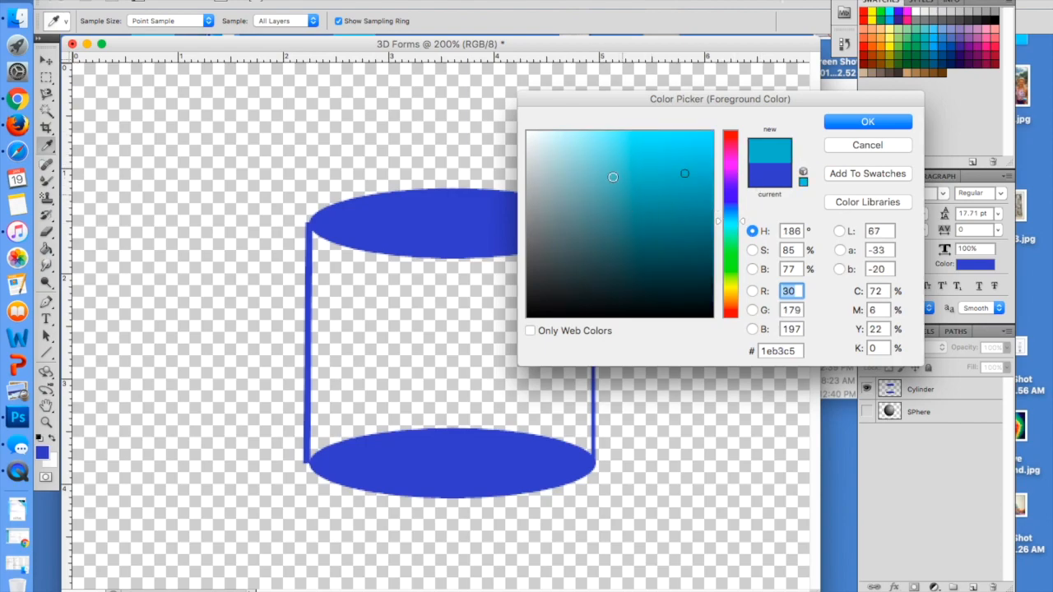
left_click(867, 122)
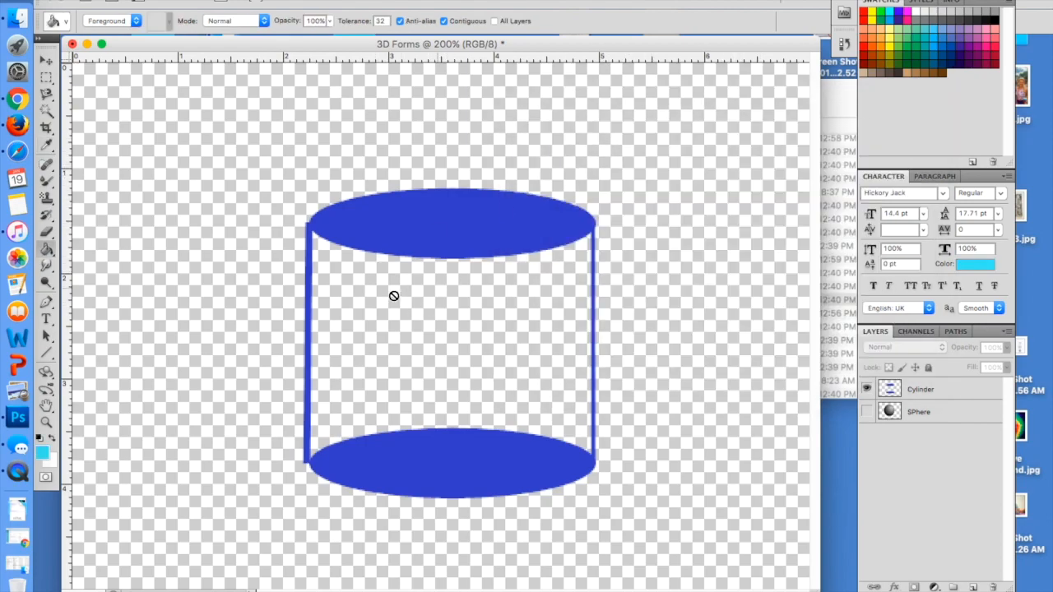
left_click(921, 389)
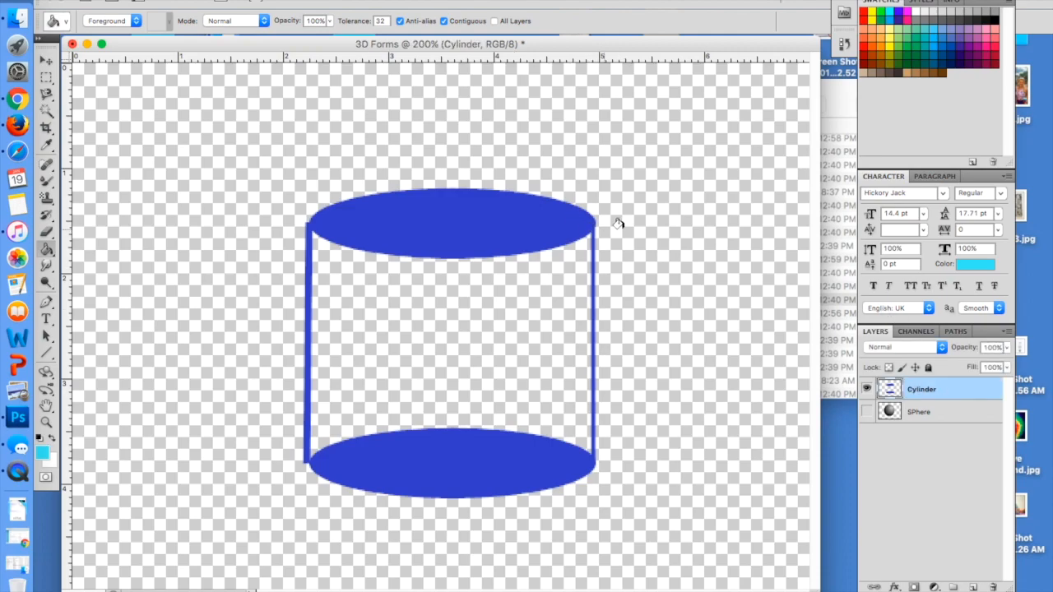
left_click(363, 386)
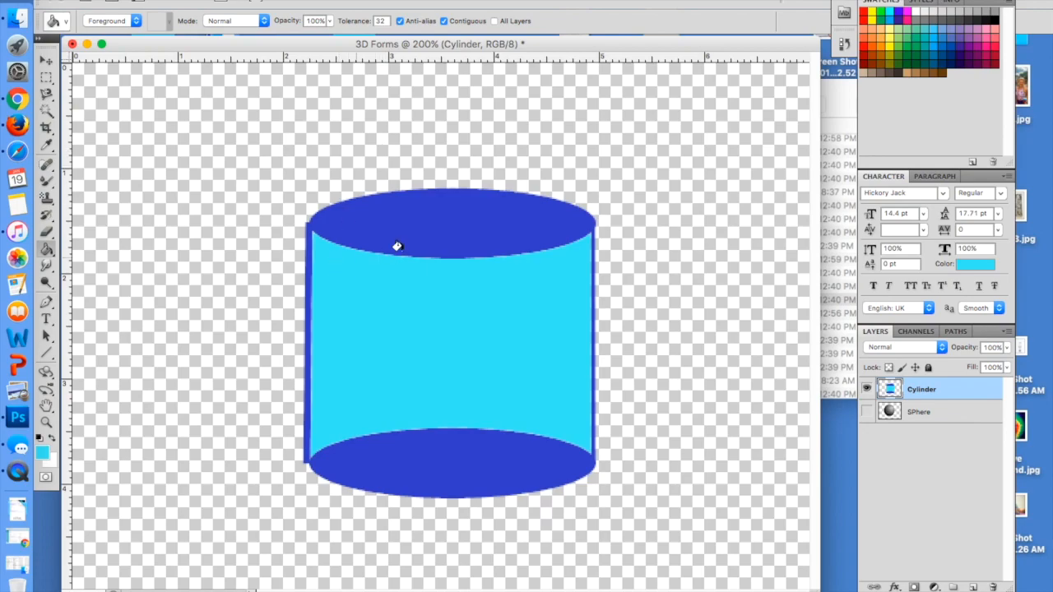
mouse_move(505, 348)
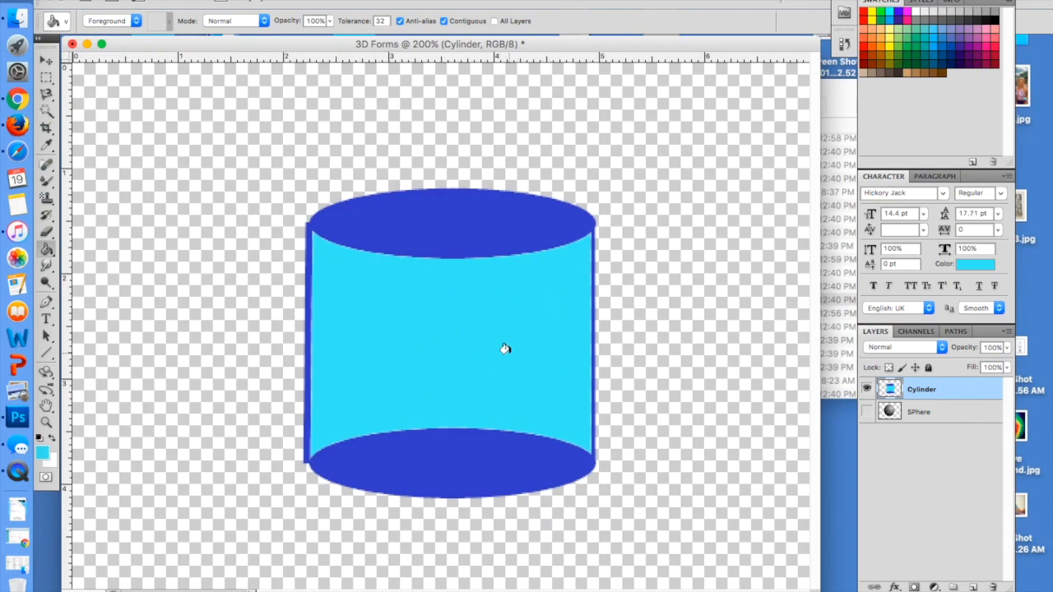
mouse_move(313, 479)
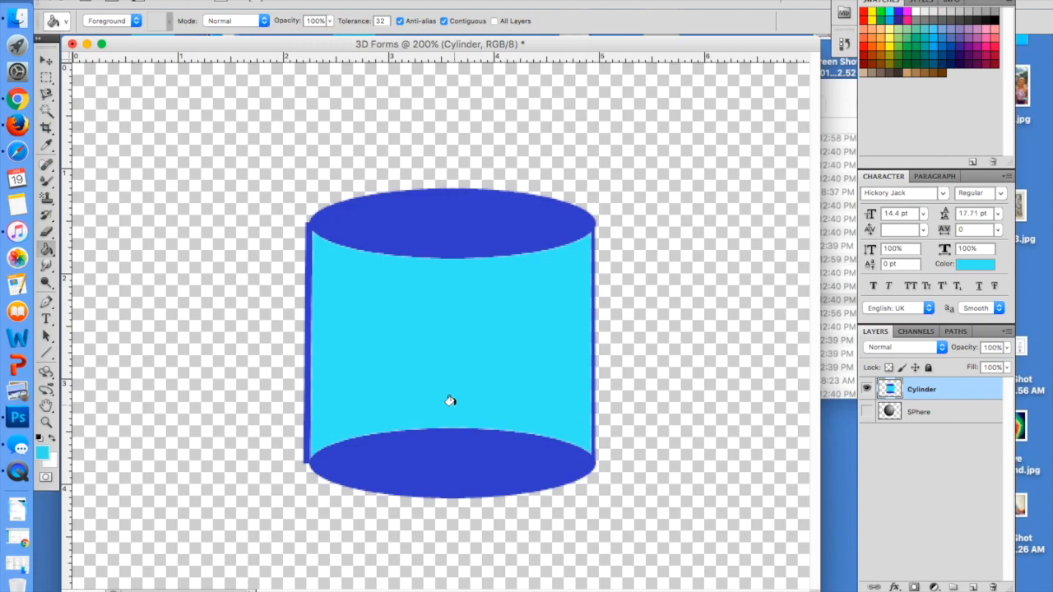
left_click(866, 413)
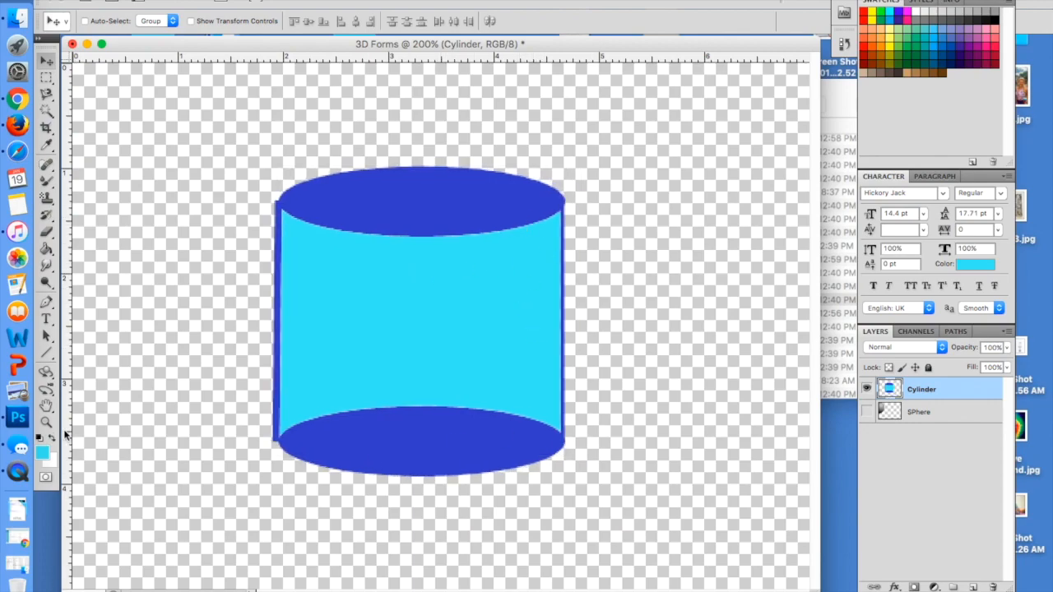
mouse_move(64, 438)
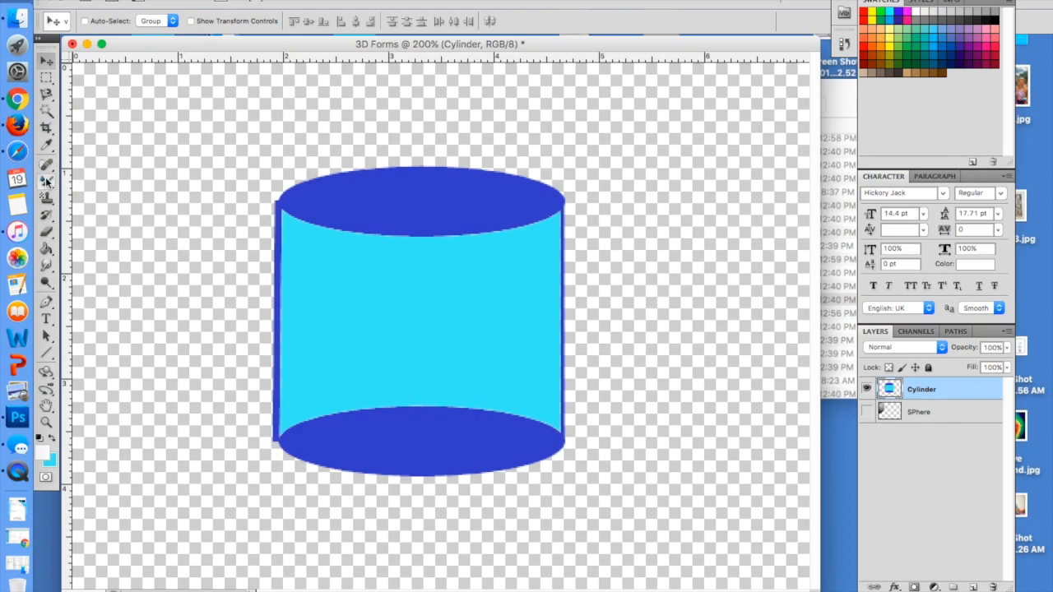
Step: Paint a white highlight down the right side of the cylinder, widening at the bottom
left_click(47, 179)
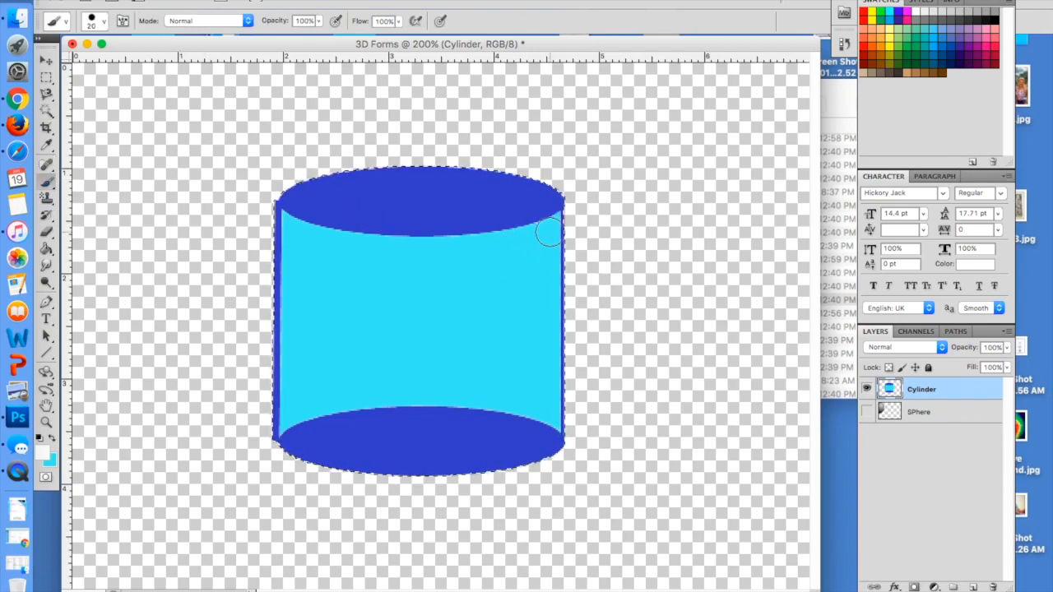
left_click_drag(551, 234, 534, 276)
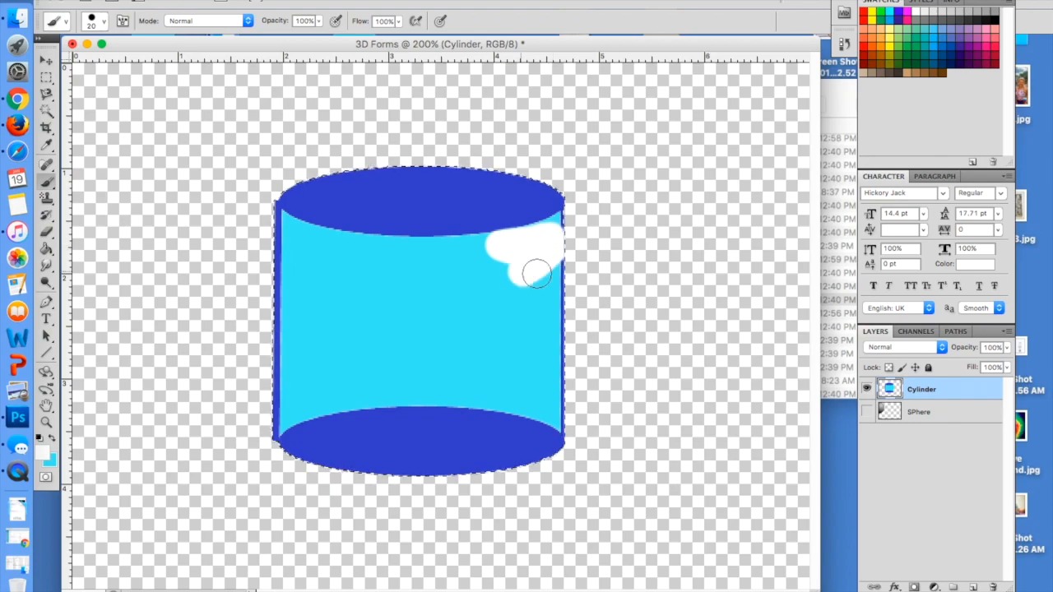
left_click_drag(535, 271, 559, 370)
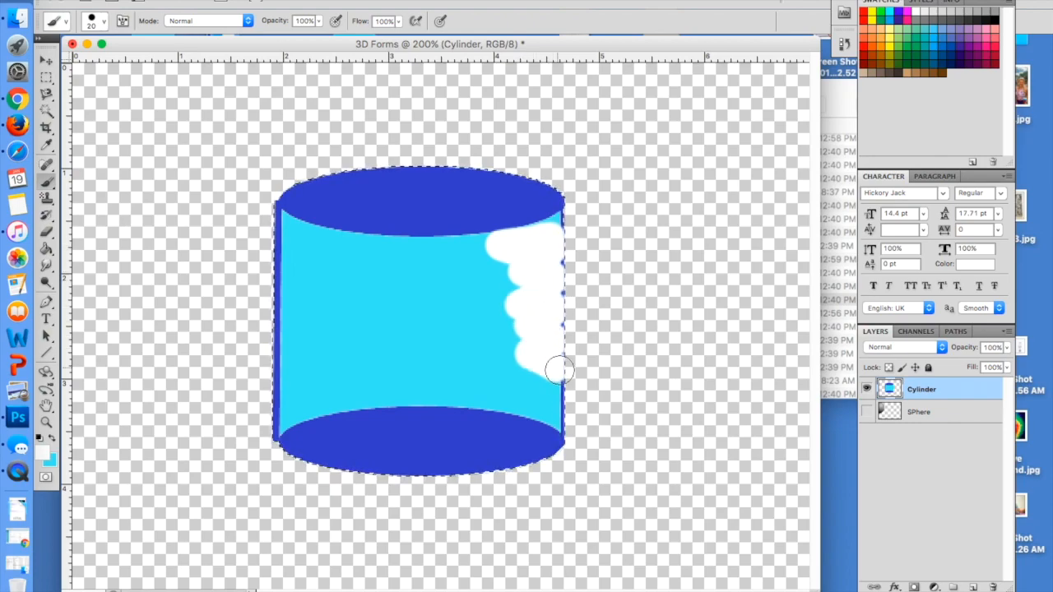
left_click_drag(559, 370, 547, 428)
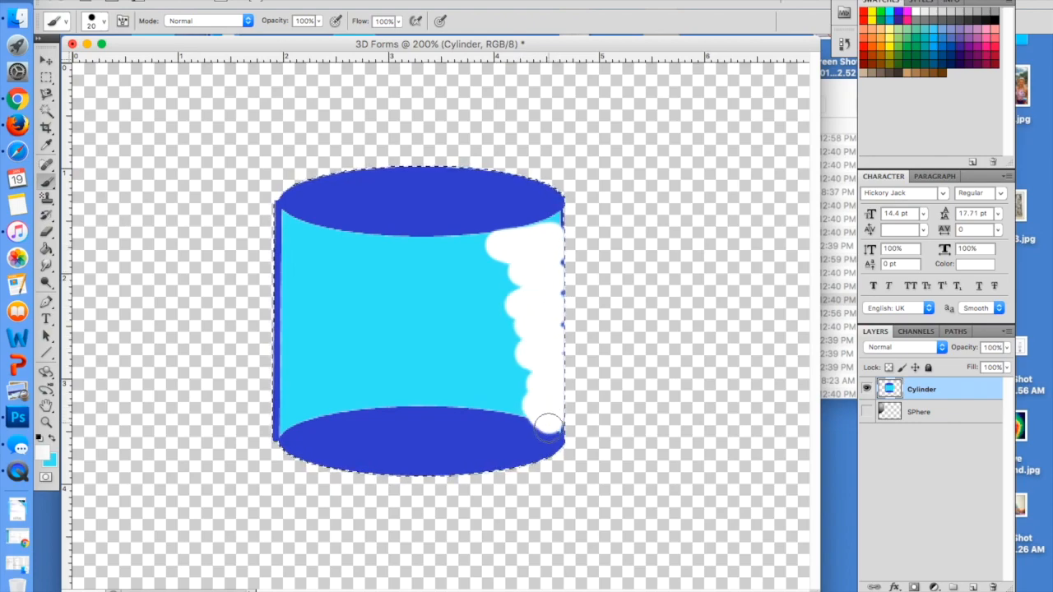
left_click_drag(549, 425, 503, 412)
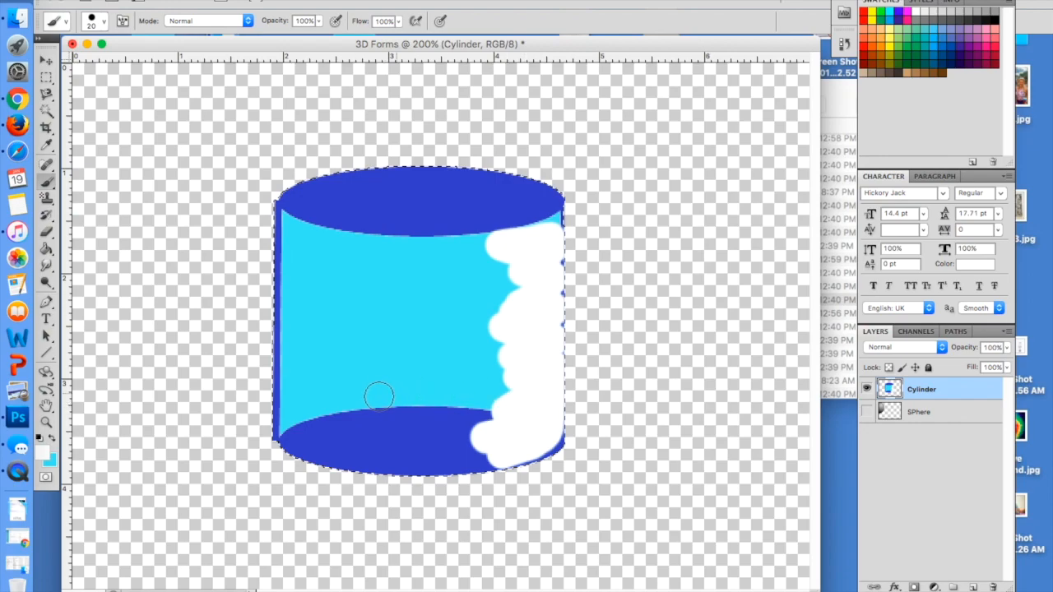
mouse_move(18, 411)
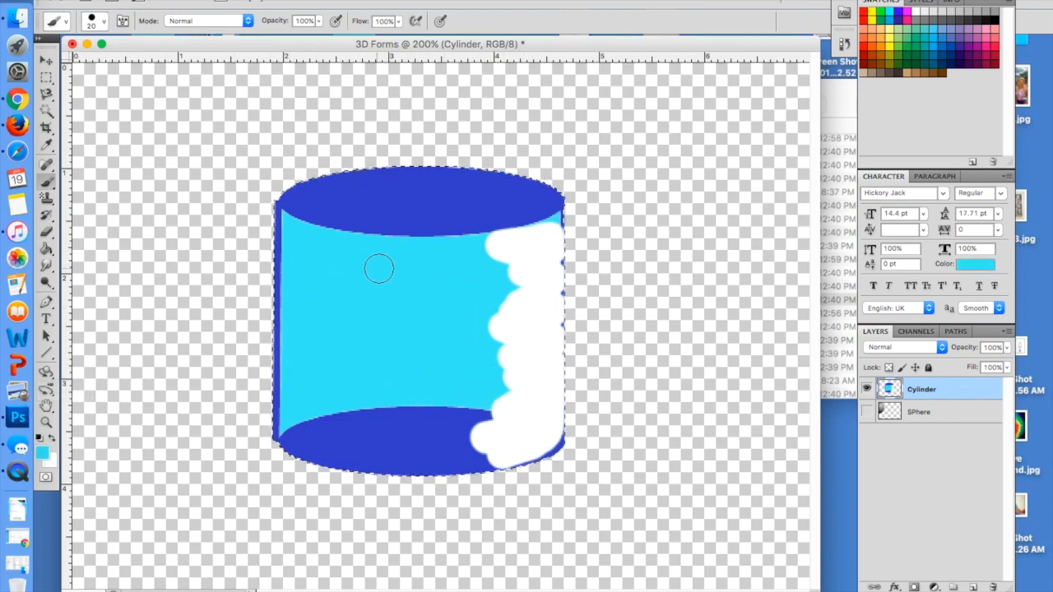
Step: Paint light blue over the lower edge and dark blue shading up the left side
left_click_drag(378, 269, 440, 454)
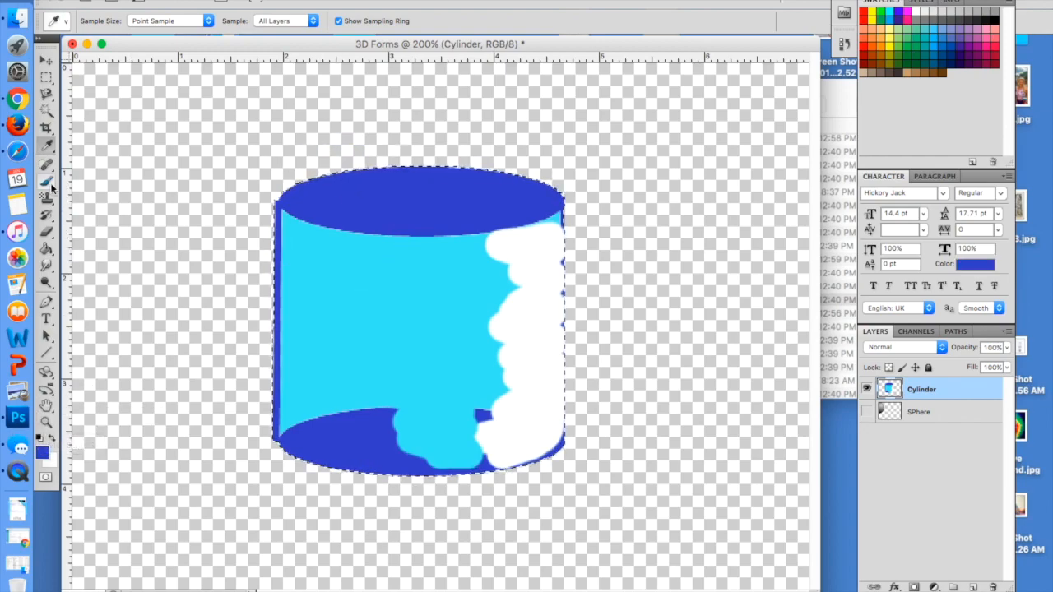
left_click(47, 184)
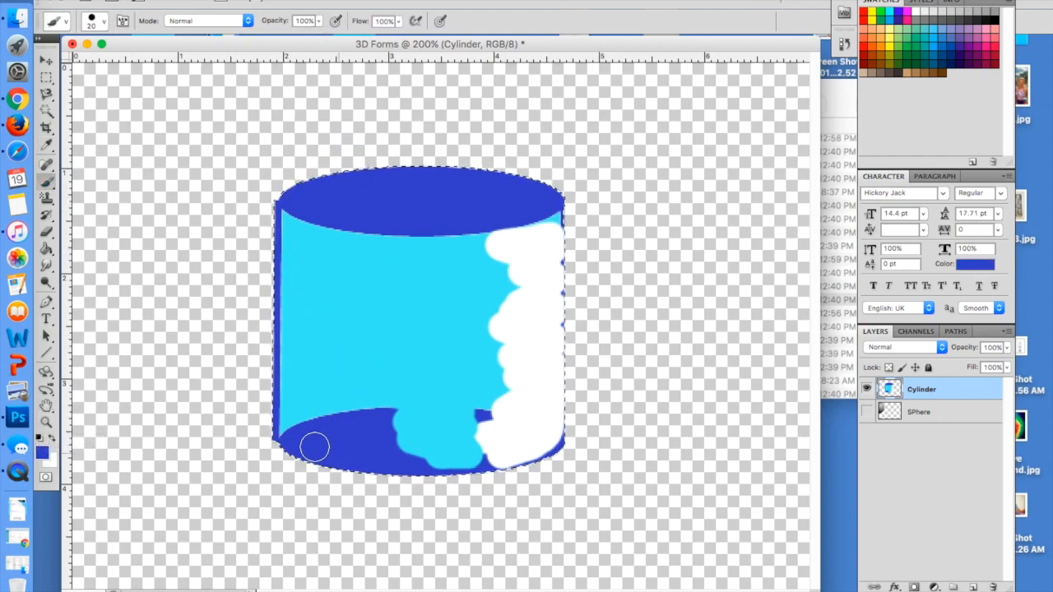
left_click_drag(317, 448, 296, 267)
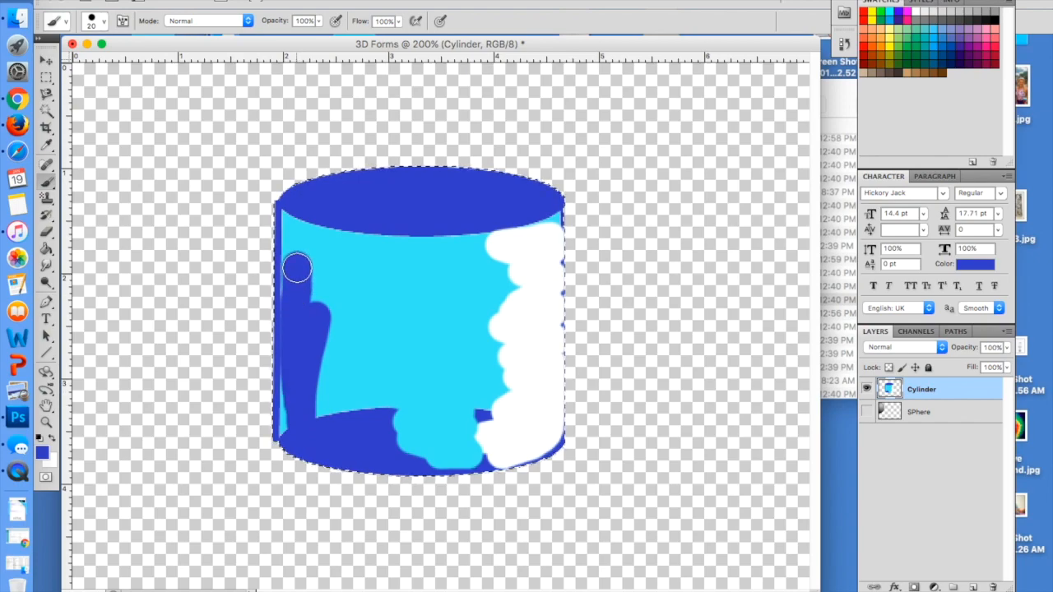
left_click_drag(296, 267, 346, 283)
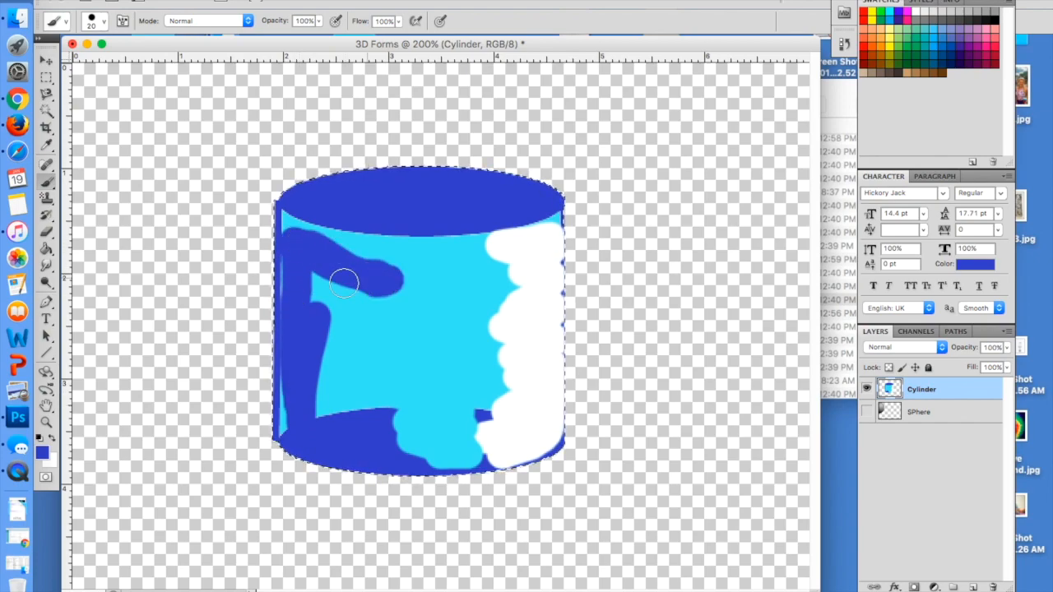
left_click_drag(344, 282, 324, 421)
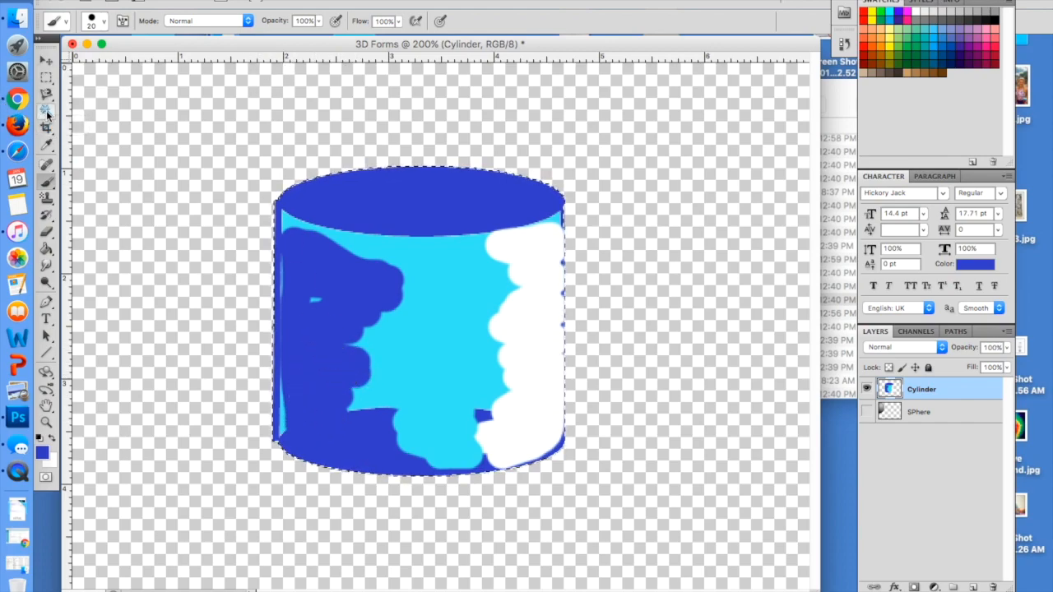
Step: Blend the white highlight into the light blue on the right with the Mixer Brush
left_click(46, 113)
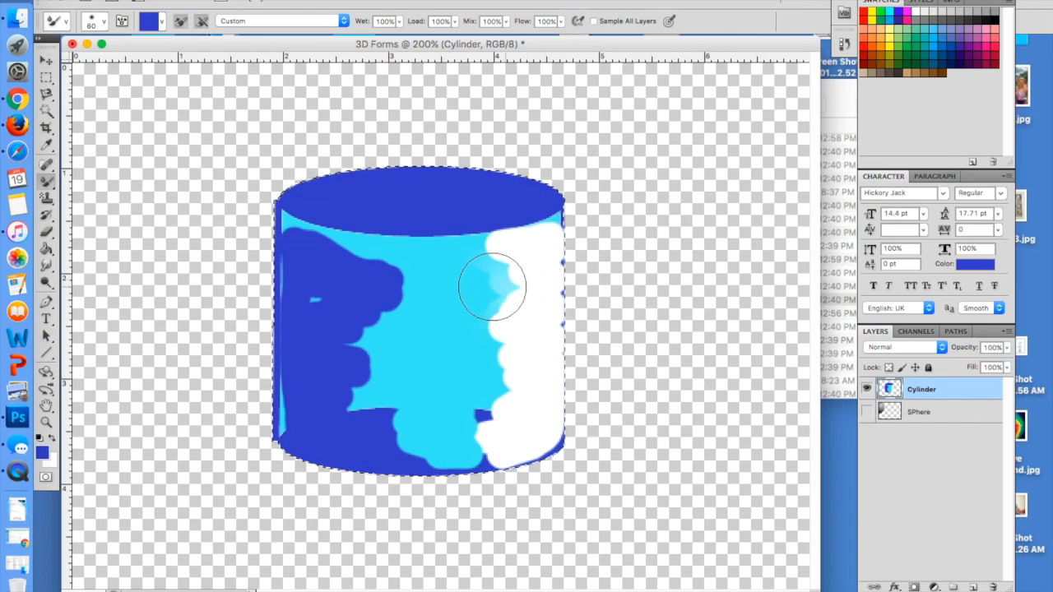
left_click_drag(494, 288, 510, 325)
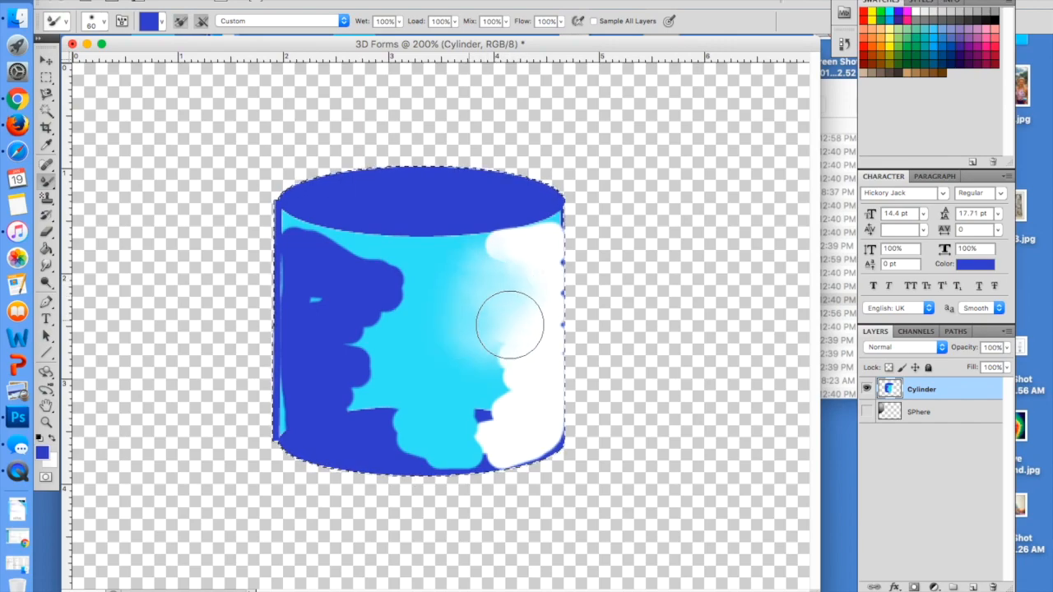
left_click_drag(510, 325, 534, 403)
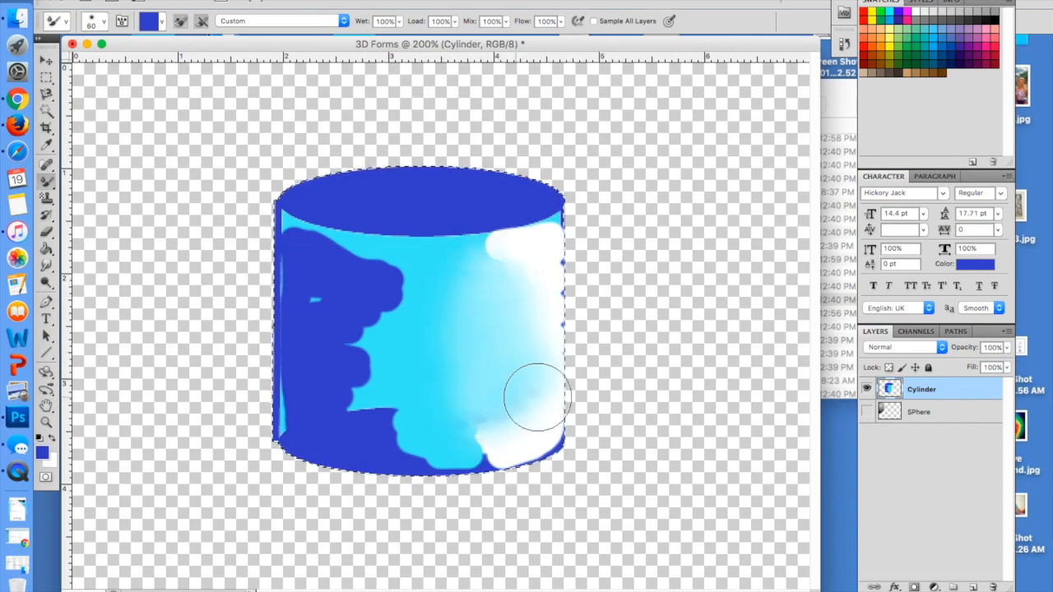
left_click_drag(535, 399, 420, 432)
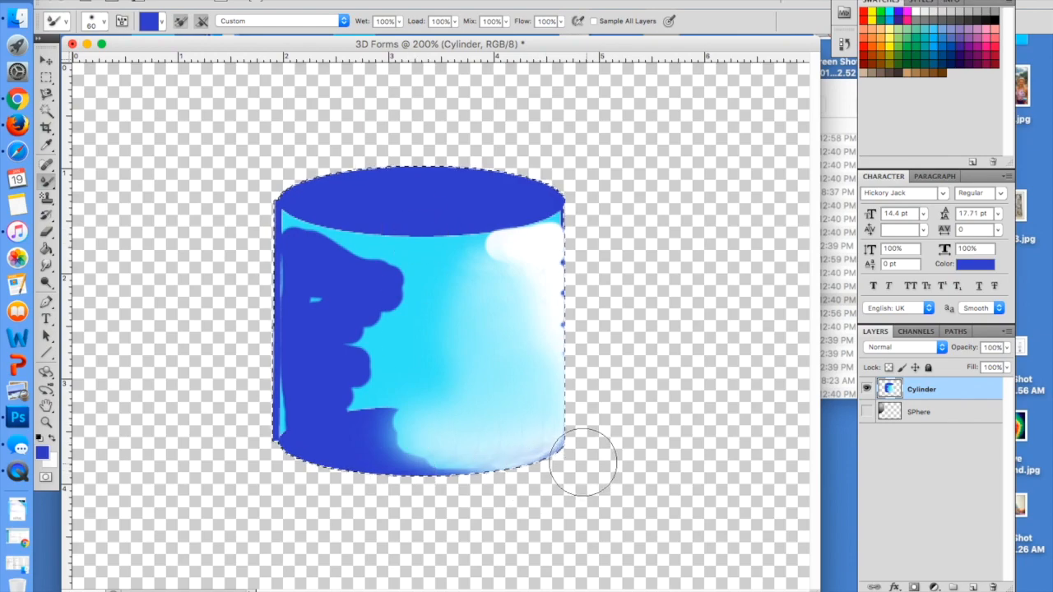
mouse_move(333, 502)
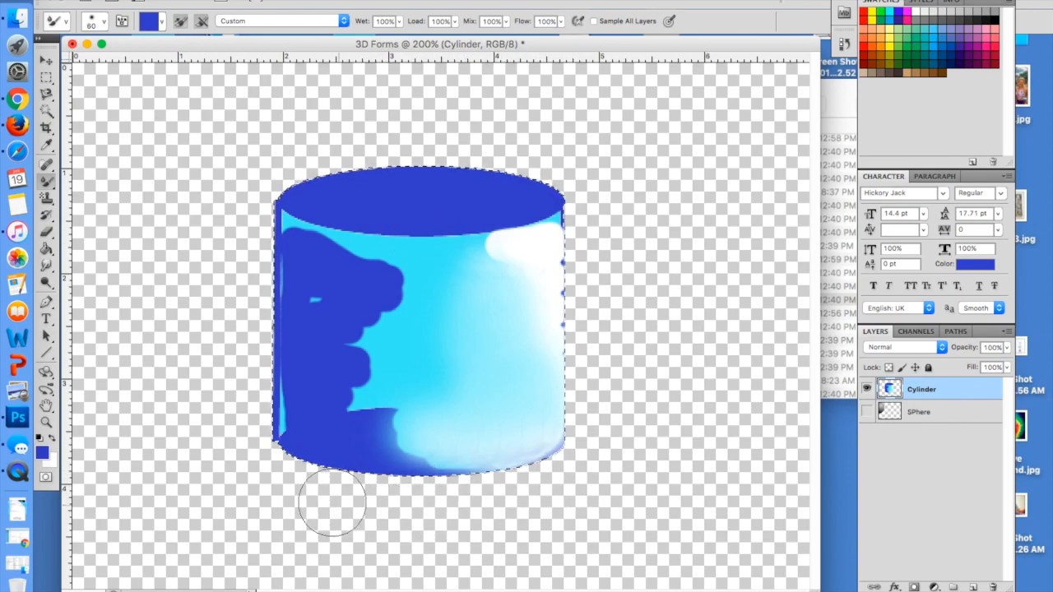
Step: Blend the dark blue shading along the bottom edge, lower middle and left side
left_click_drag(333, 502, 407, 444)
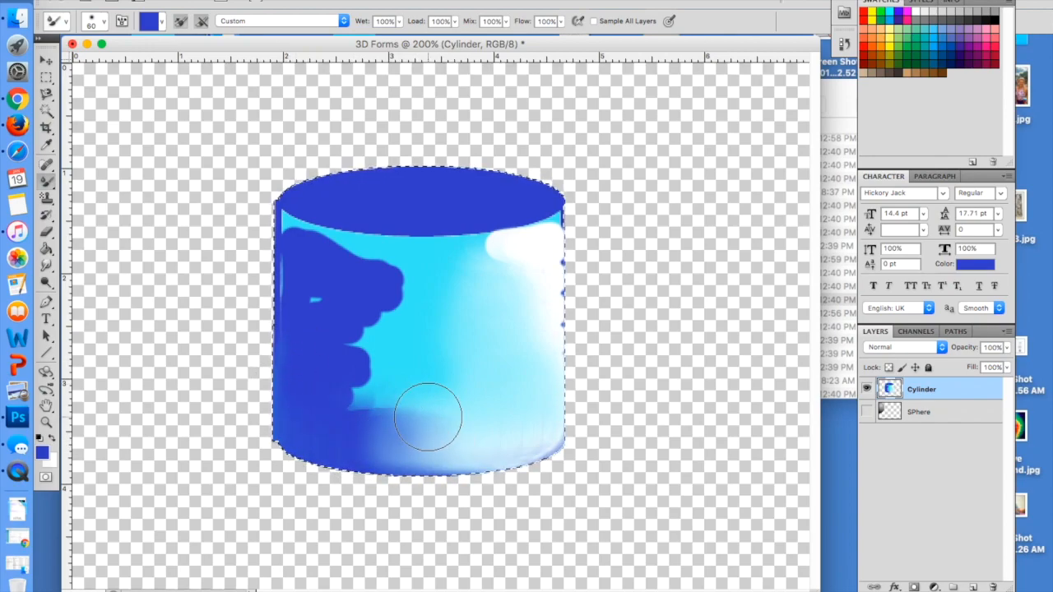
left_click_drag(428, 415, 350, 362)
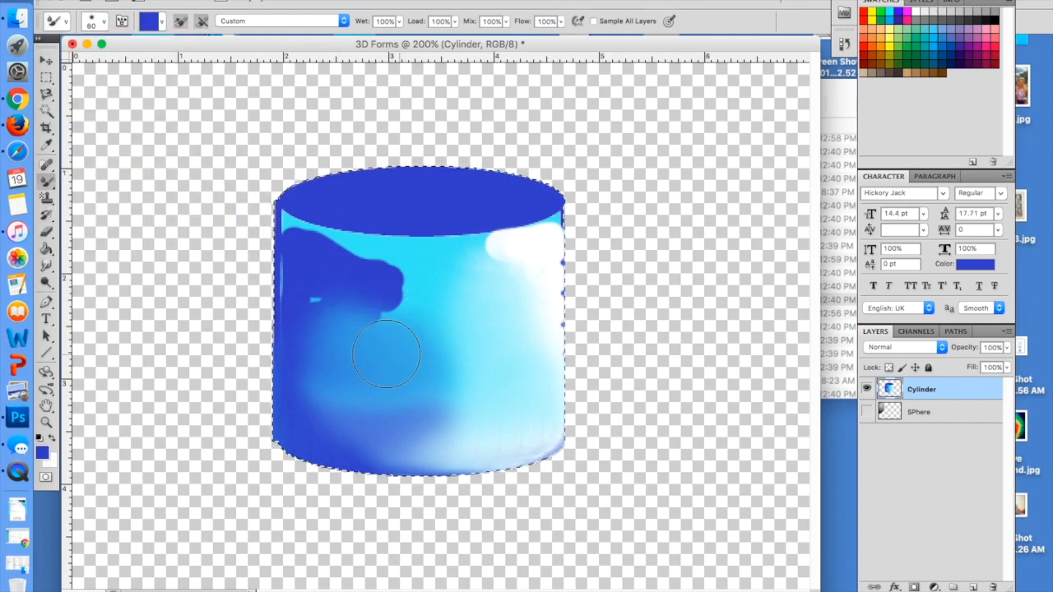
left_click_drag(387, 354, 374, 284)
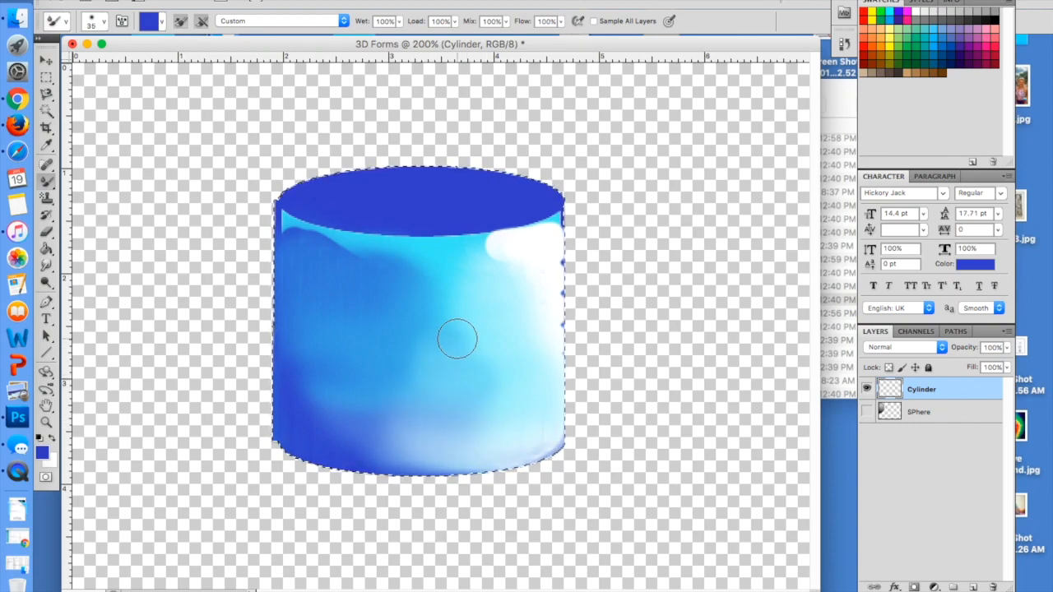
Step: Smooth the highlight into the blue shading across the cylinder's upper side and rim
left_click_drag(456, 339, 473, 261)
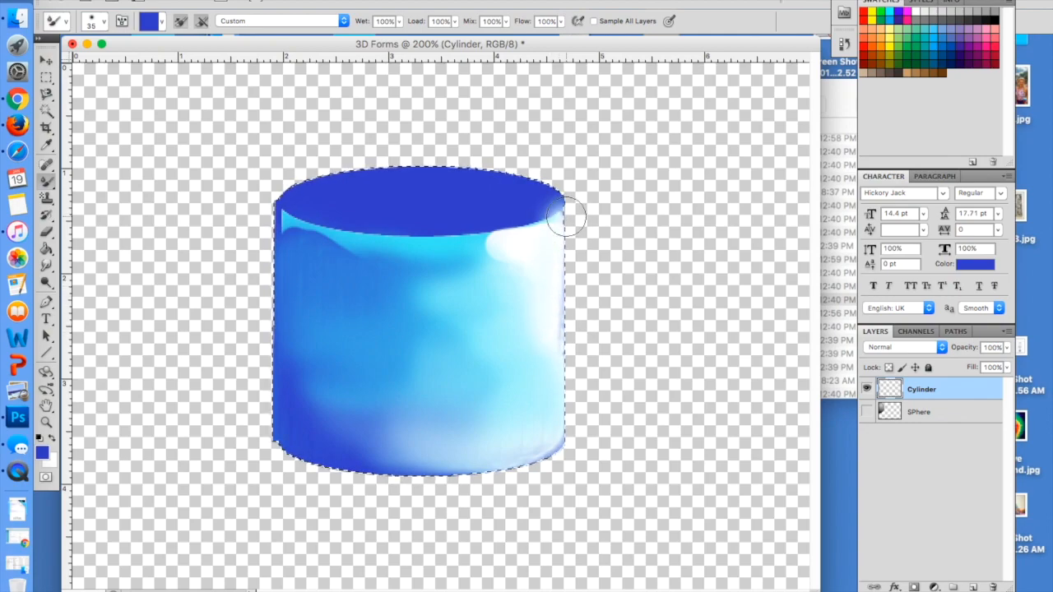
left_click_drag(563, 218, 416, 259)
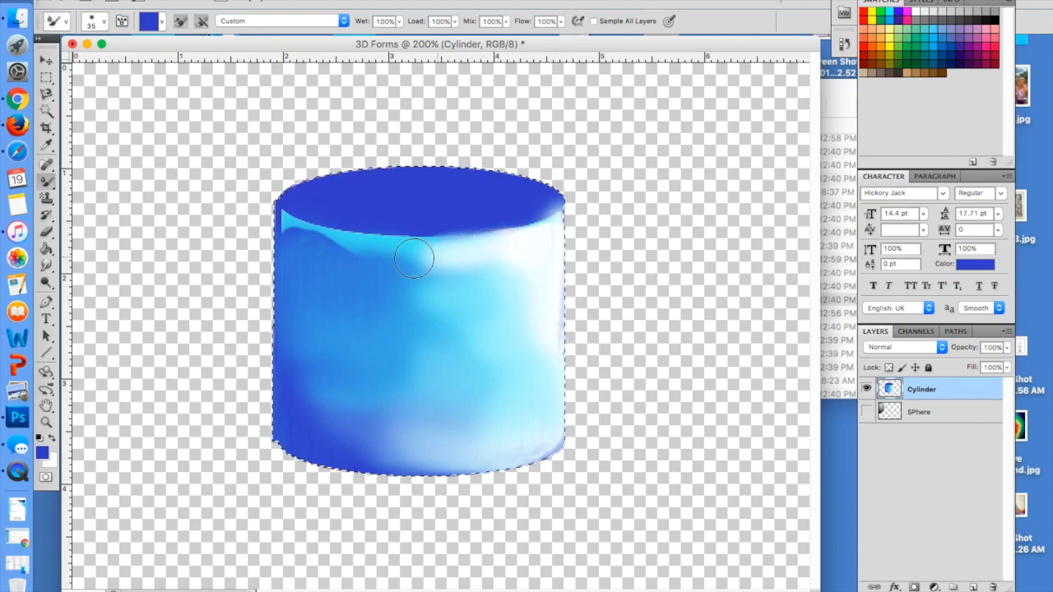
left_click_drag(415, 259, 461, 276)
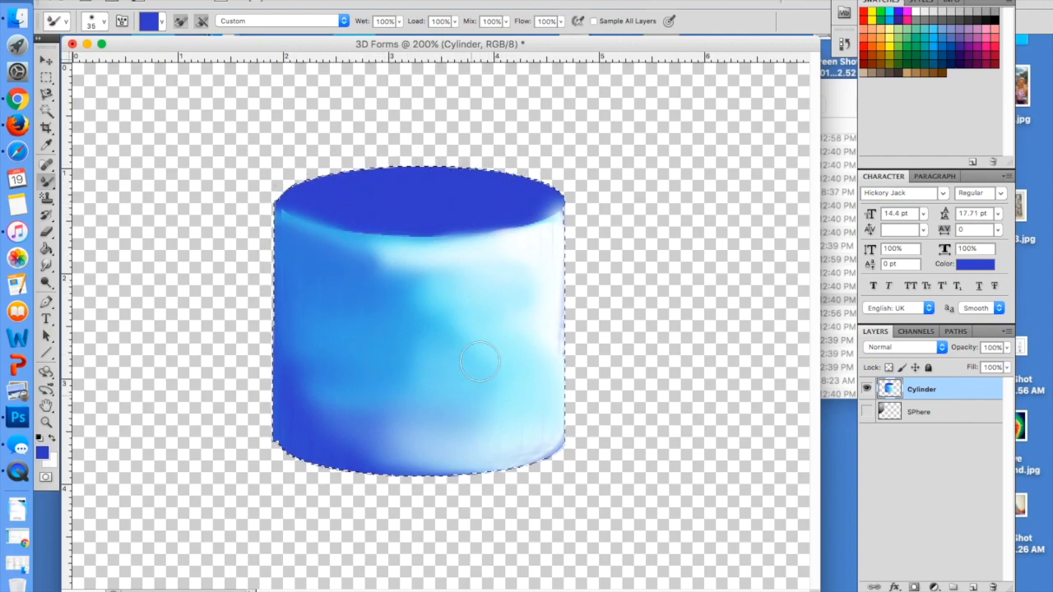
mouse_move(200, 335)
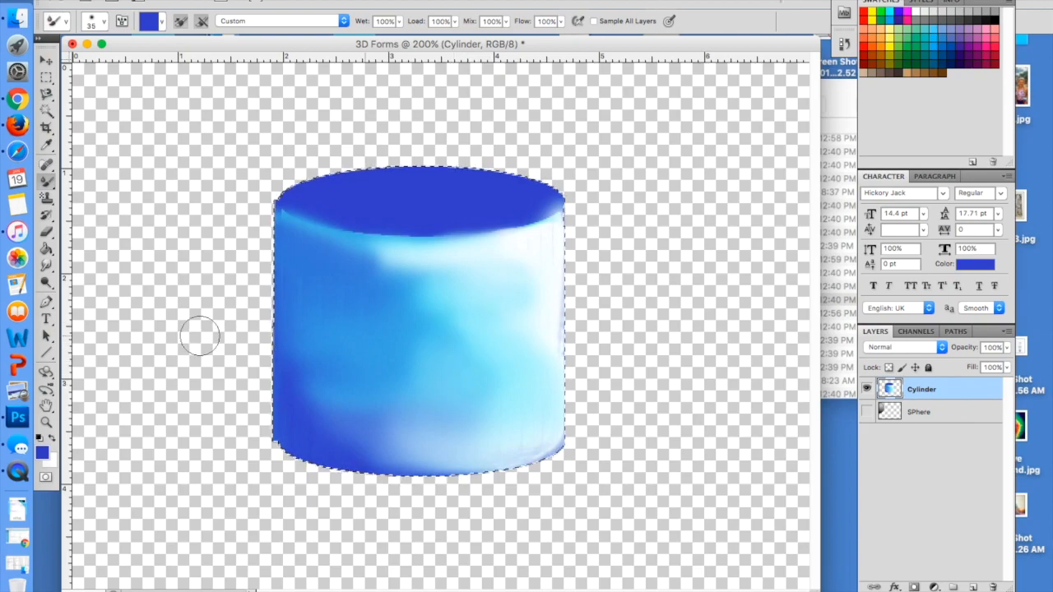
mouse_move(51, 440)
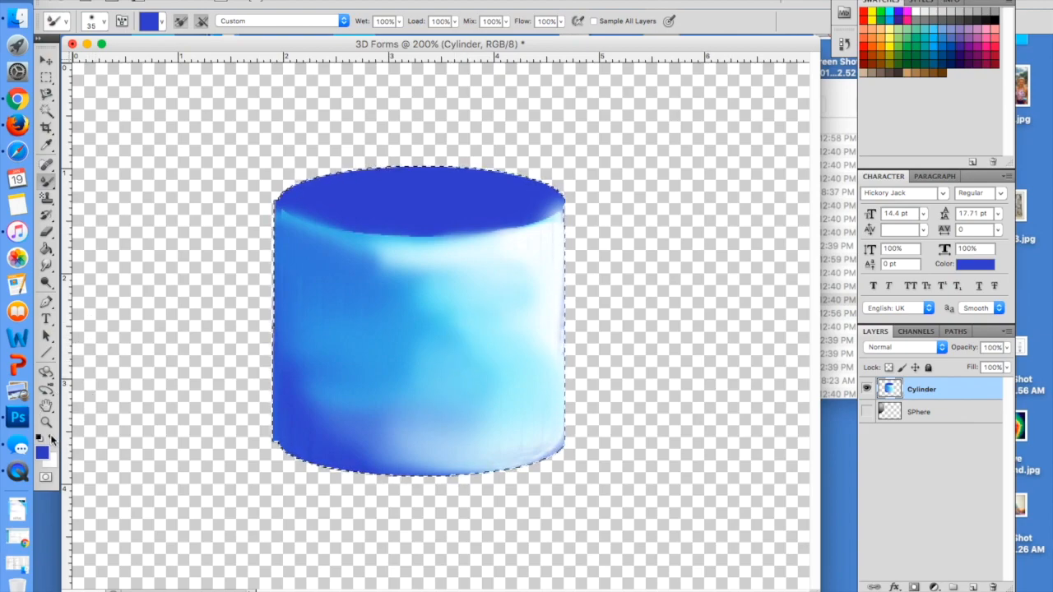
mouse_move(51, 442)
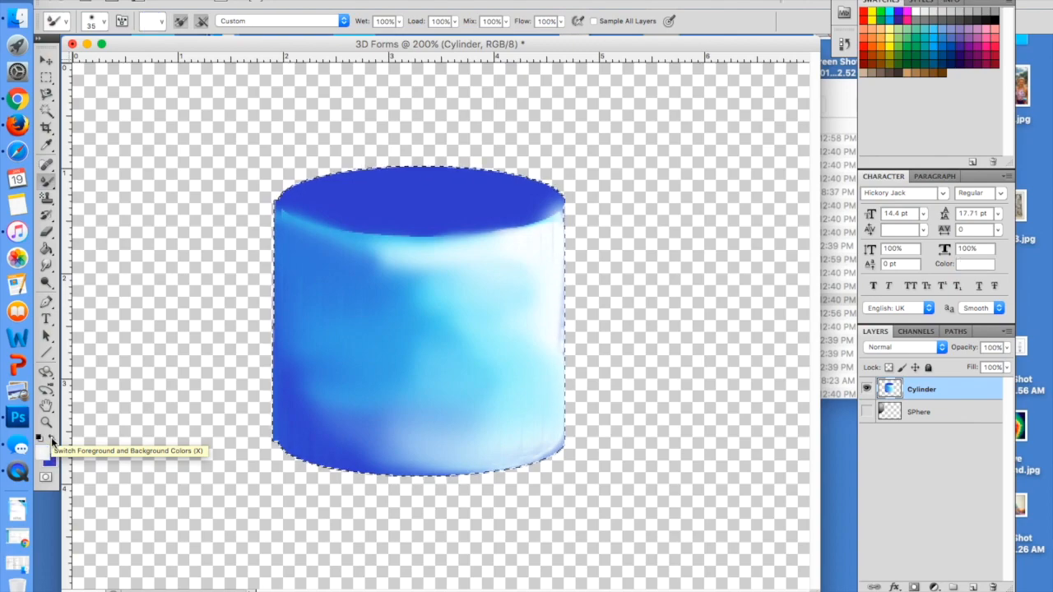
Step: Sample light blue from the cylinder side and test a stroke on the top oval
left_click(42, 453)
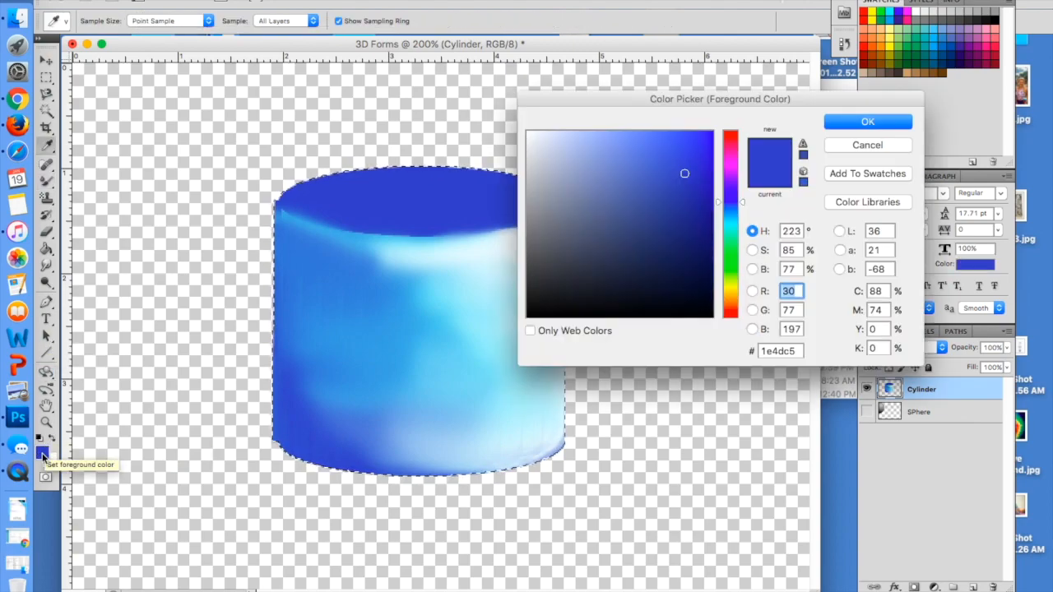
left_click(867, 122)
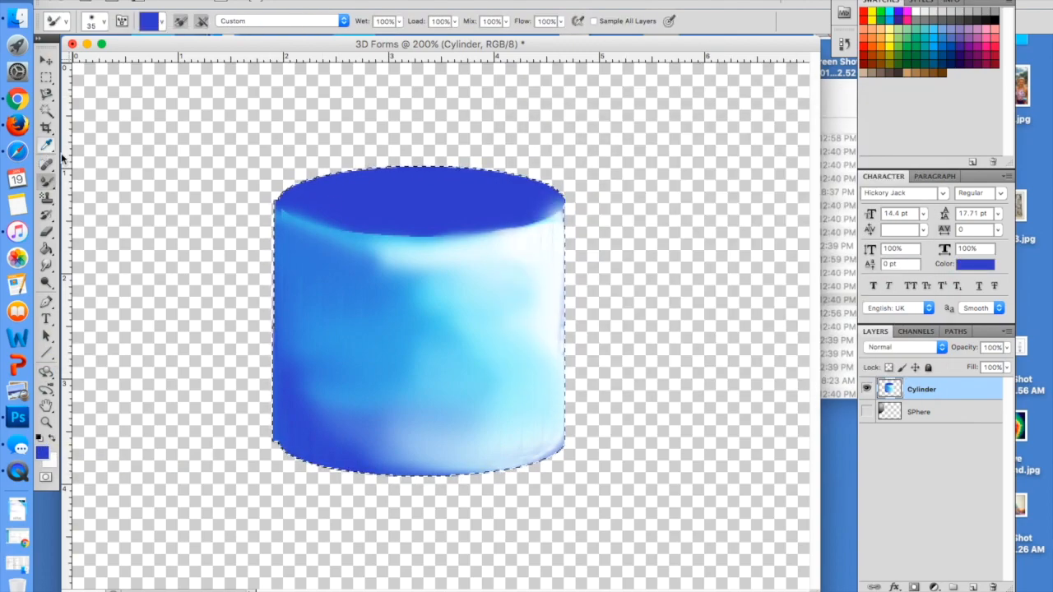
left_click(46, 148)
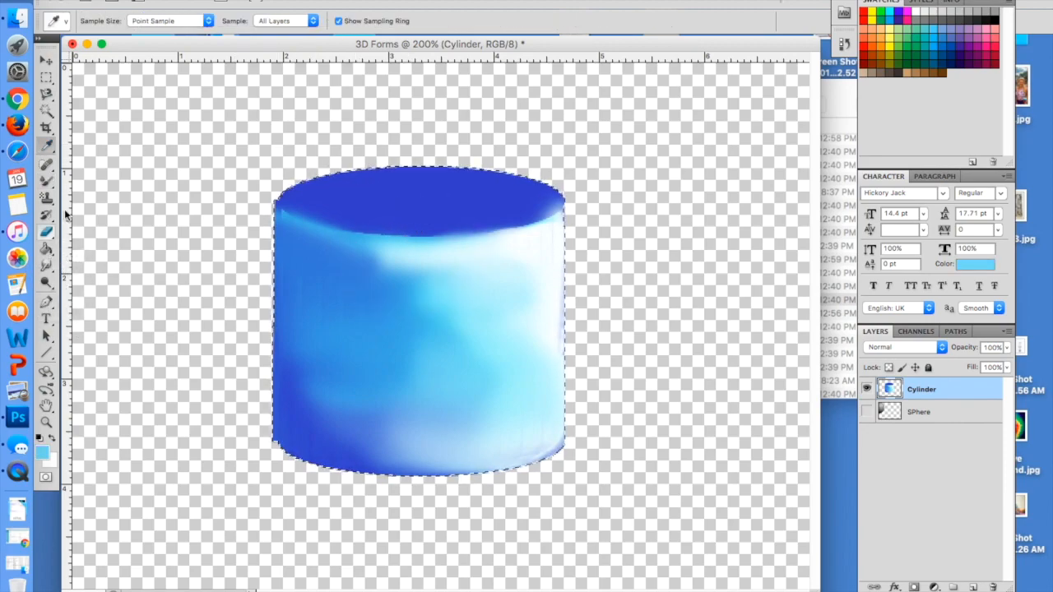
left_click(47, 166)
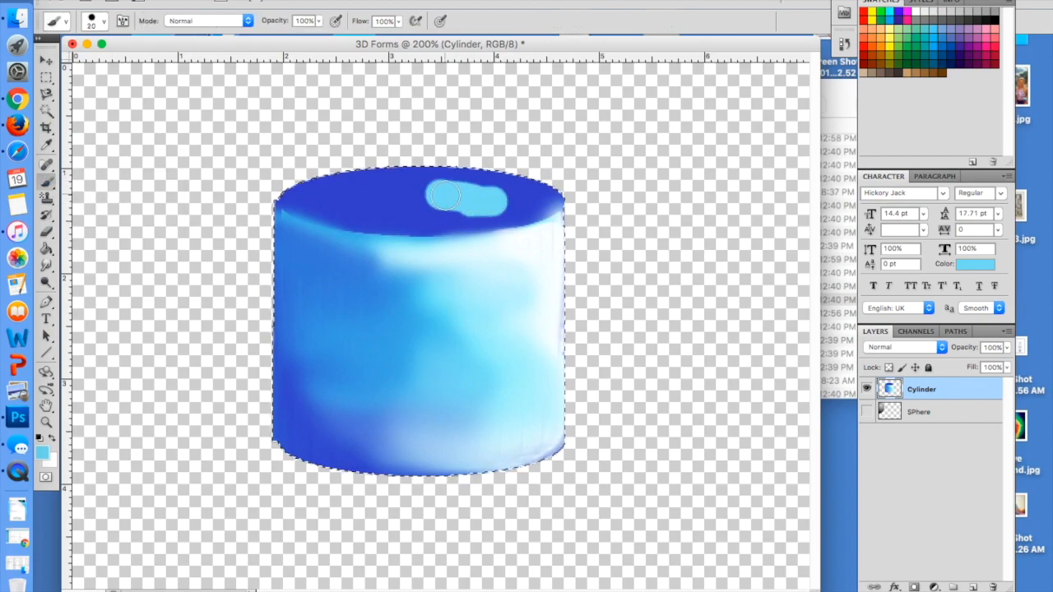
left_click_drag(444, 198, 284, 213)
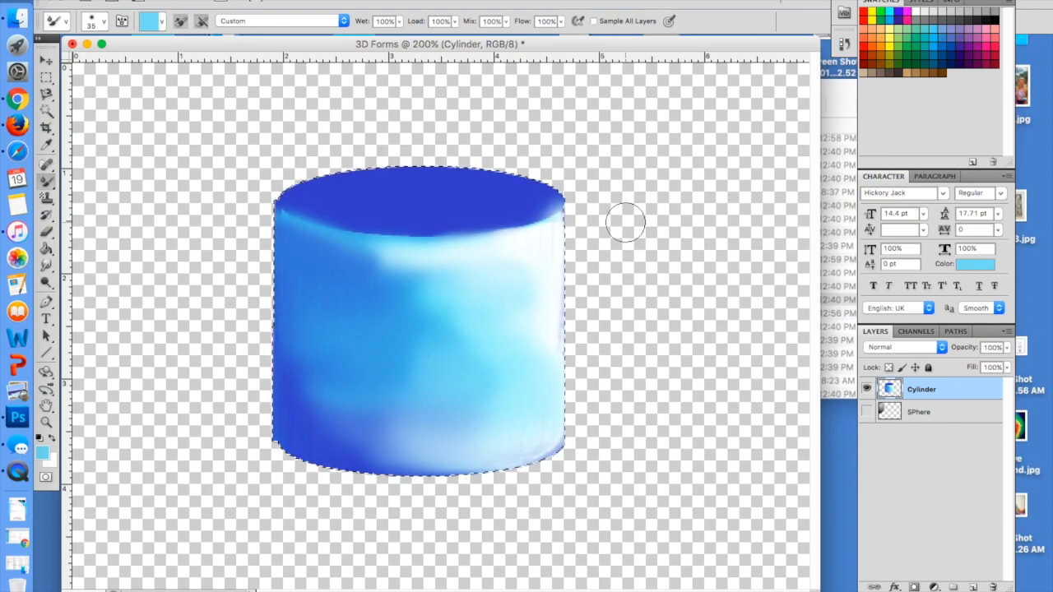
Step: Deselect, add empty Layer 1 above Cylinder and dismiss the empty-selection alert
left_click(47, 111)
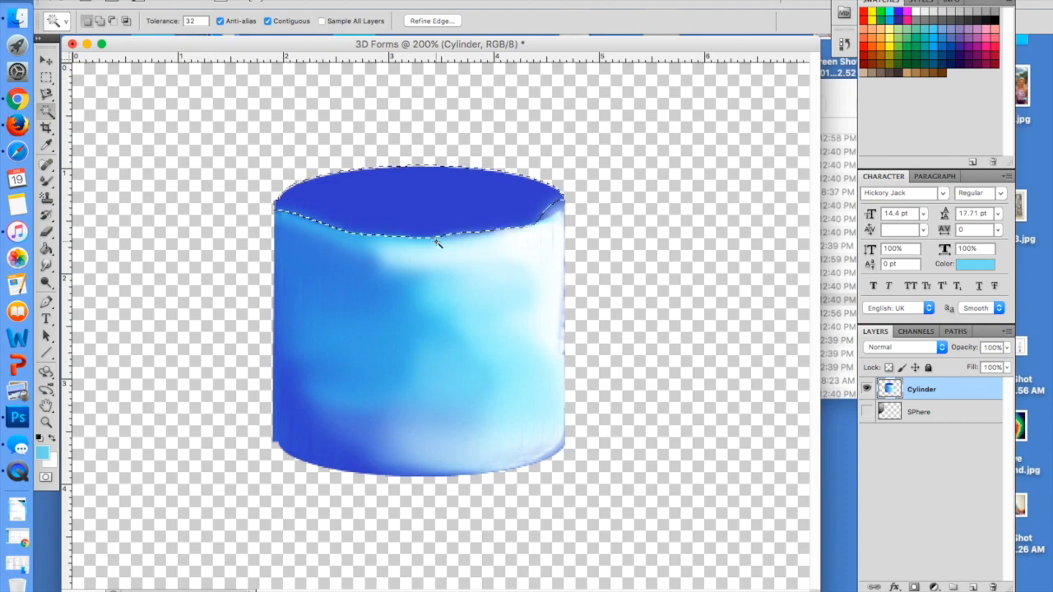
left_click(47, 76)
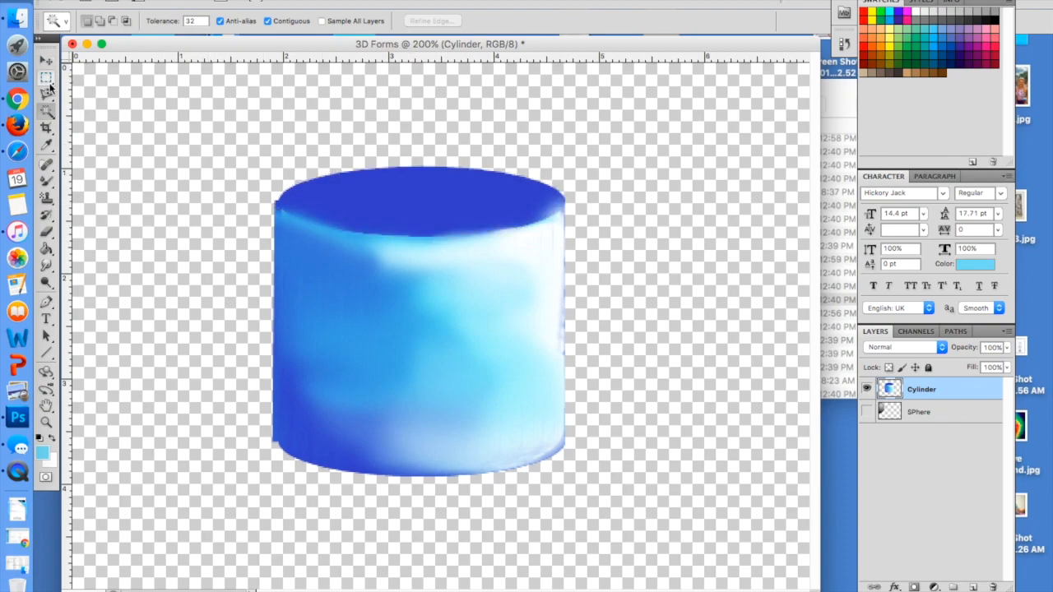
left_click(46, 78)
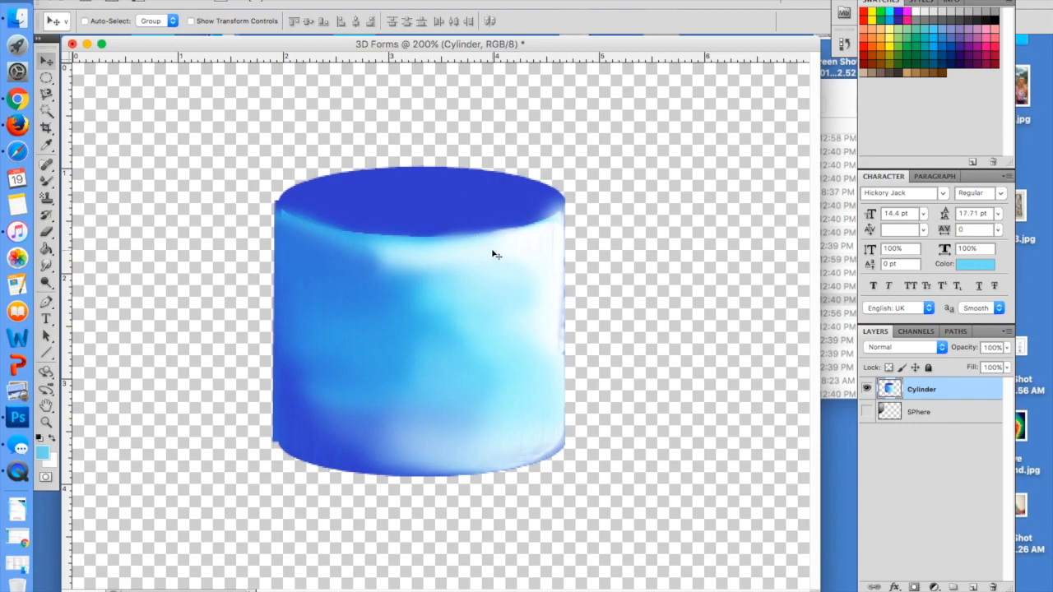
mouse_move(757, 404)
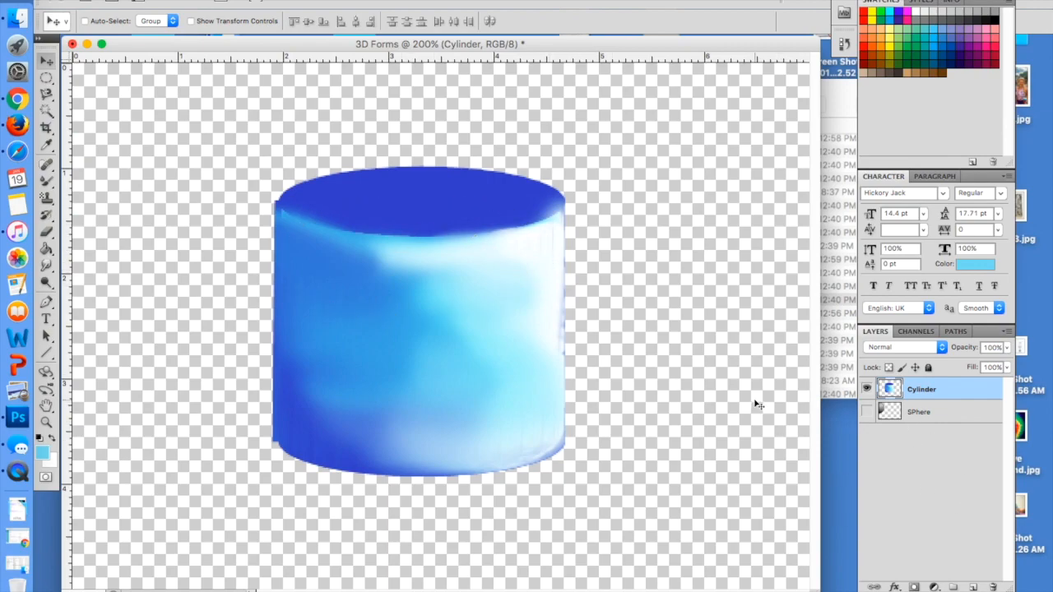
left_click(977, 586)
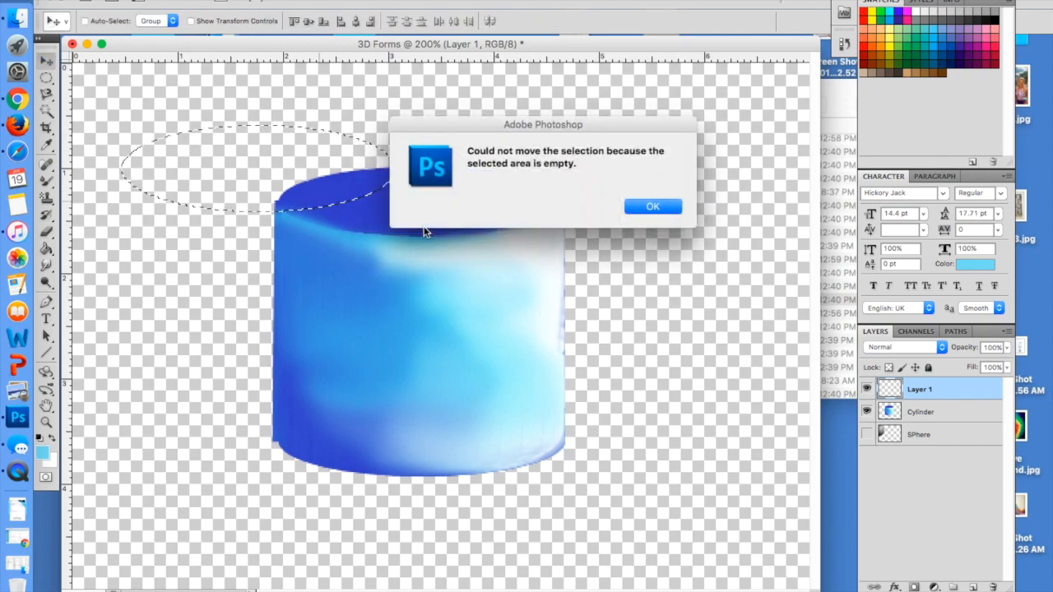
left_click(652, 206)
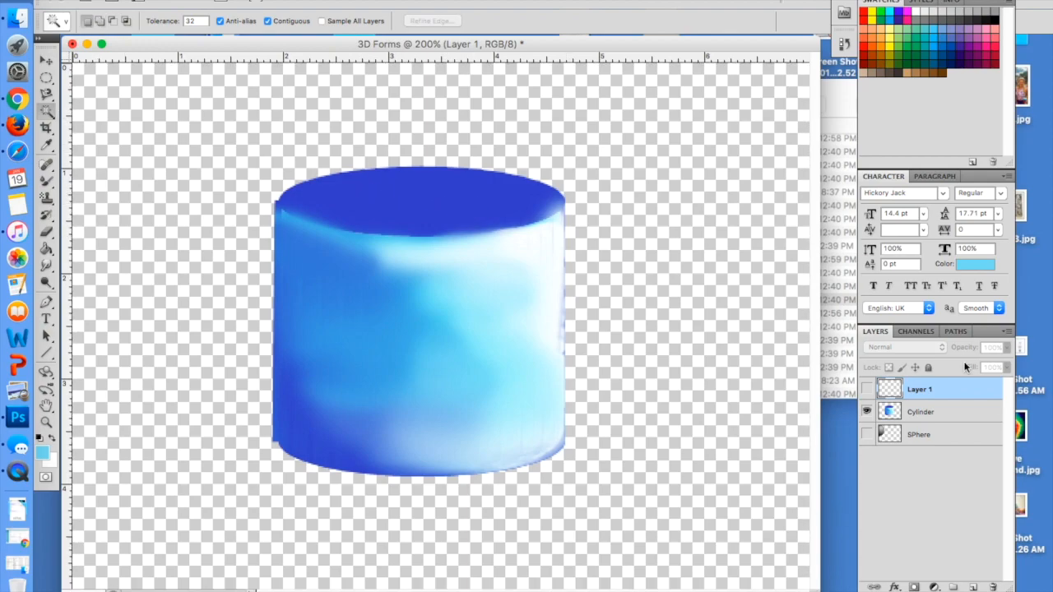
Step: Select the Cylinder layer and set the foreground colour to light blue #8bdaf0
left_click(921, 411)
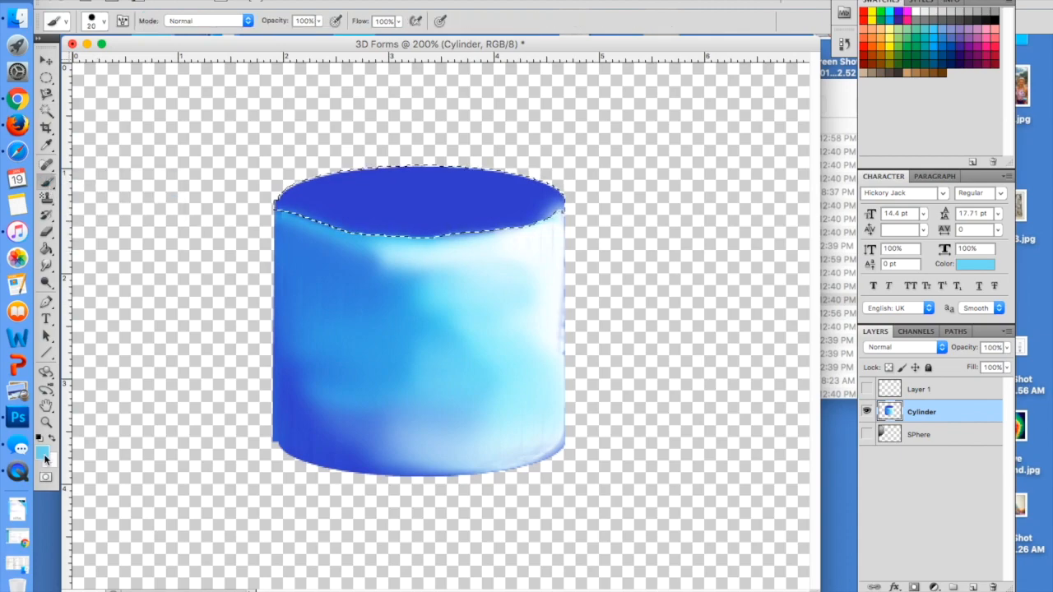
left_click(44, 453)
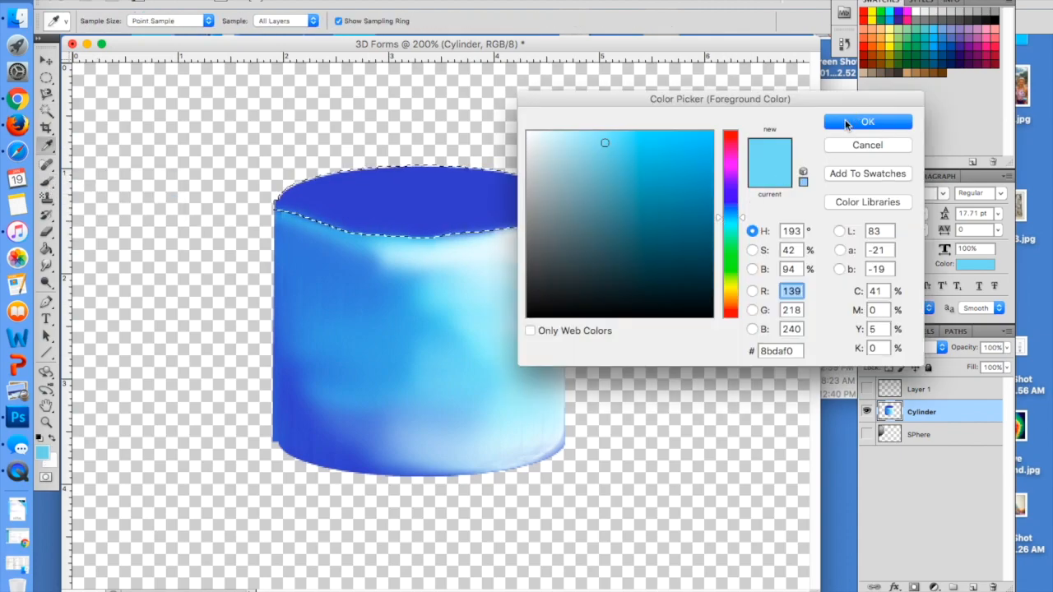
left_click(867, 122)
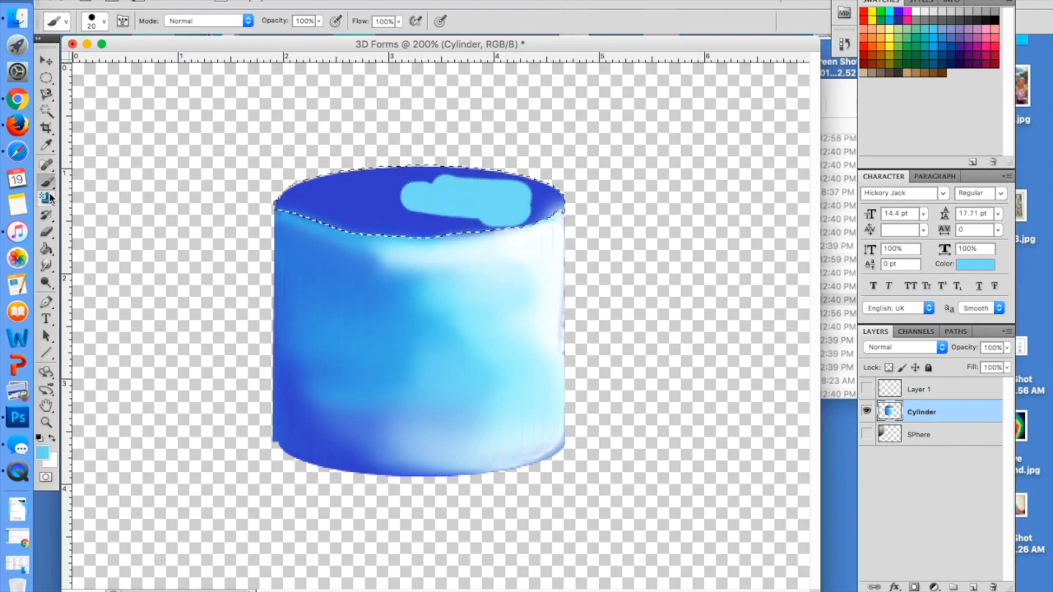
Step: Blend light blue across the top oval with the Mixer Brush
left_click(47, 184)
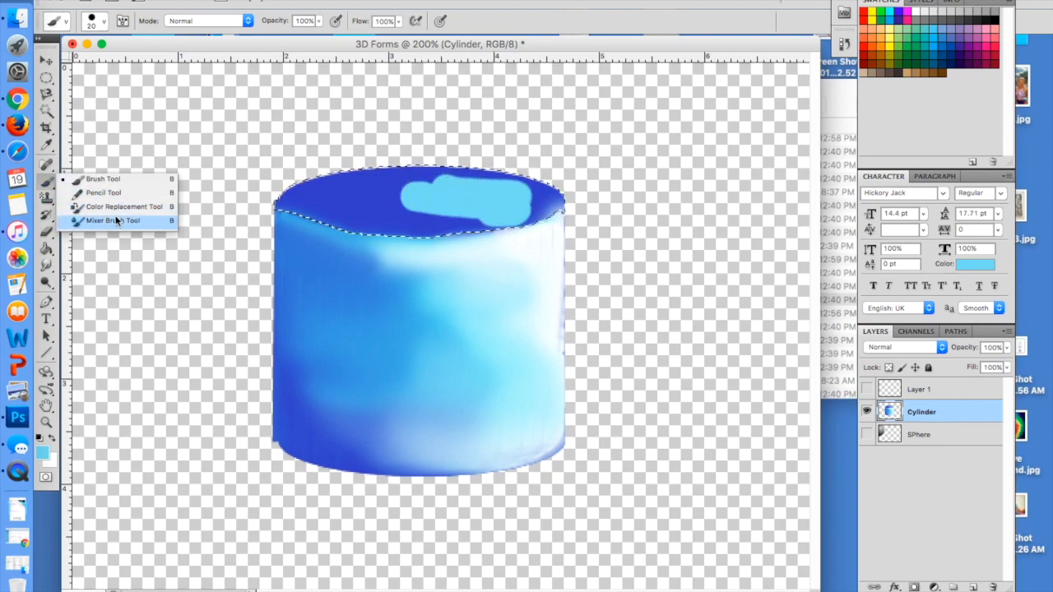
left_click(112, 221)
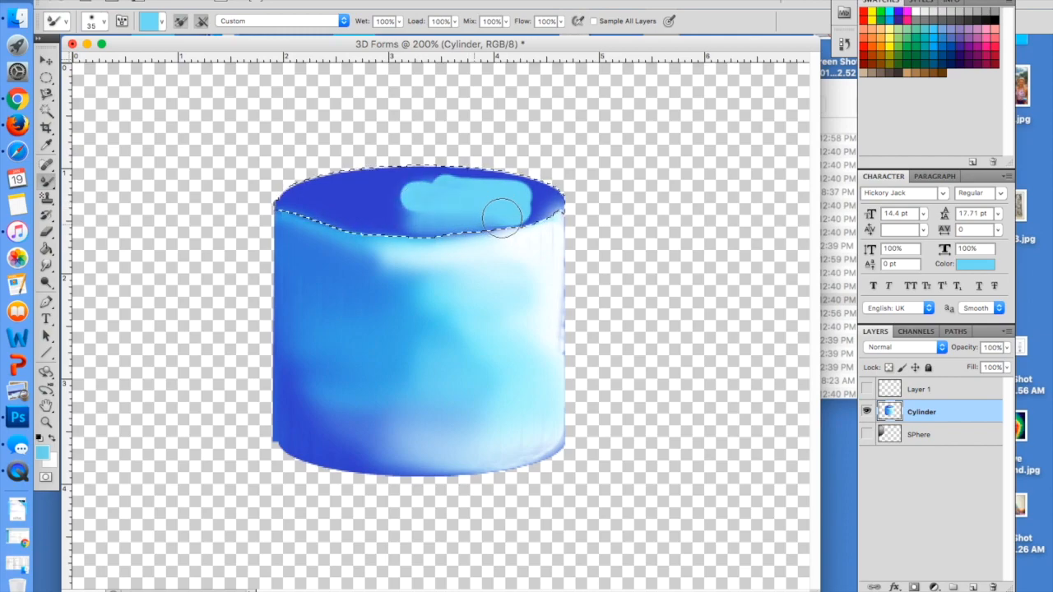
left_click_drag(502, 216, 465, 181)
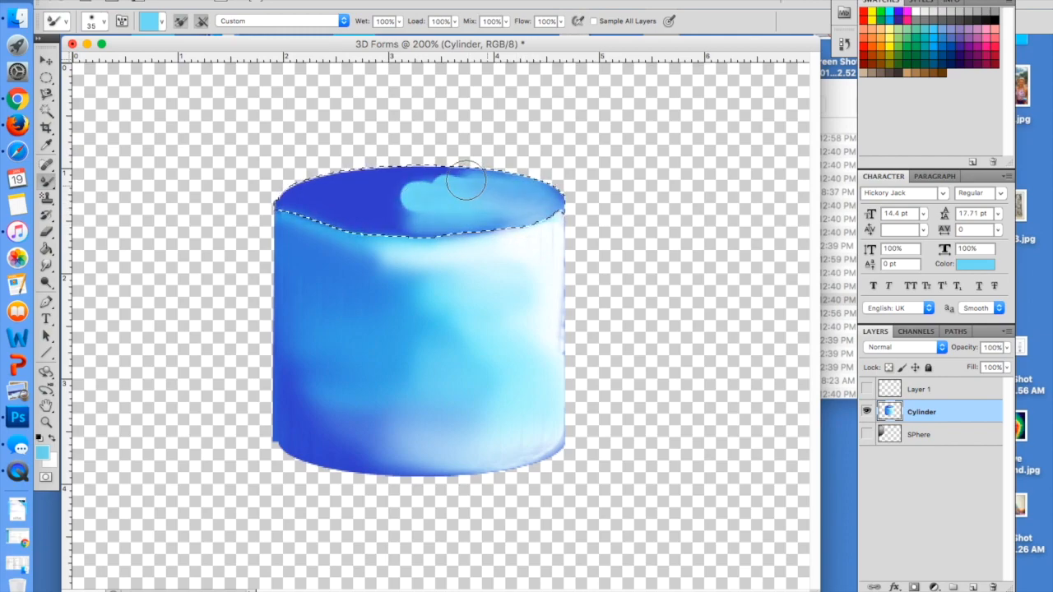
left_click_drag(467, 179, 411, 216)
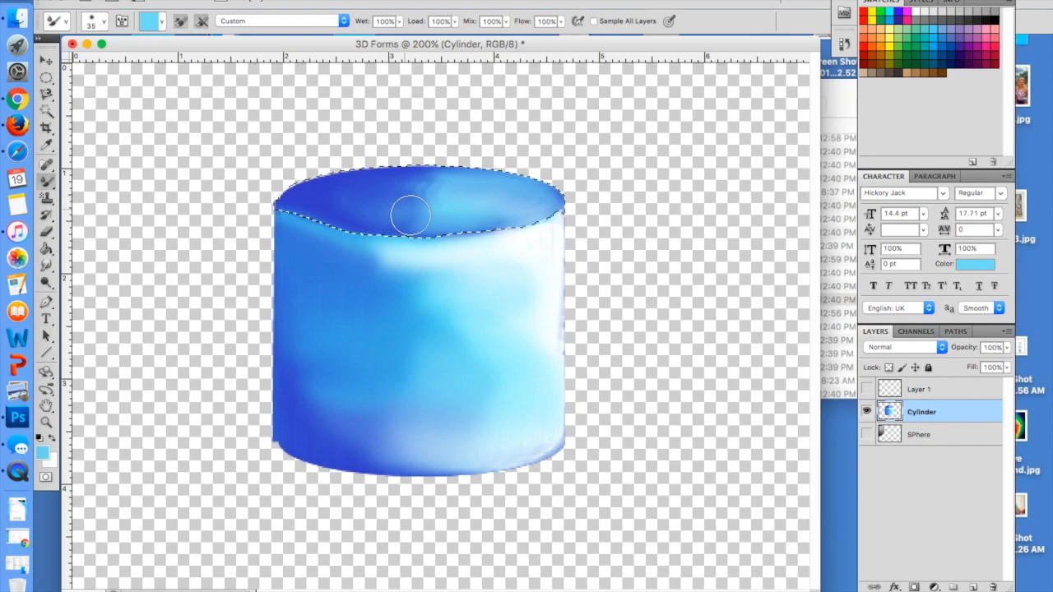